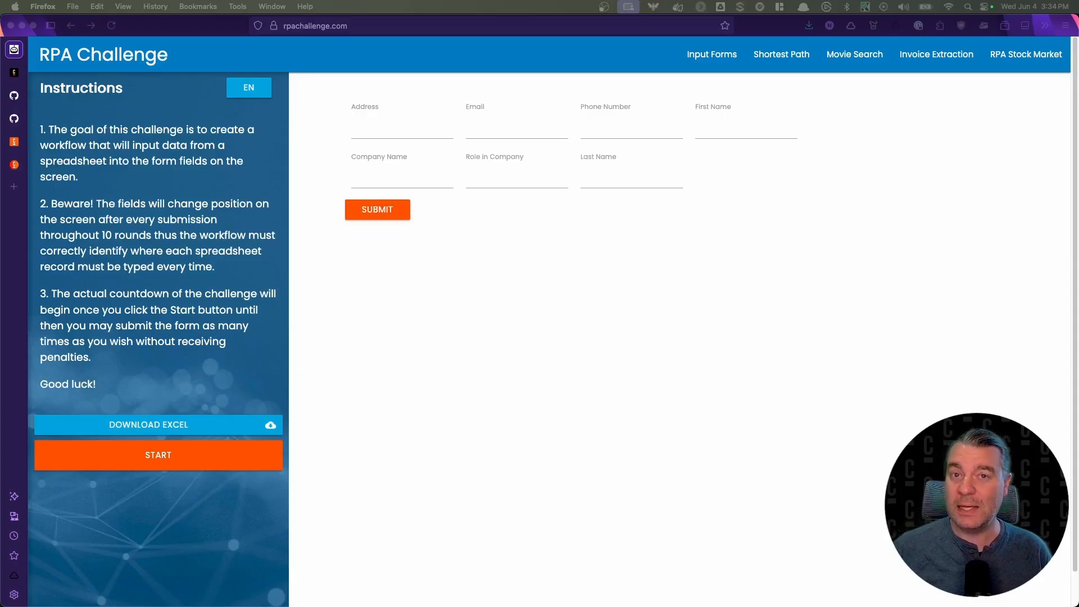
{"action": "mouse_move", "coordinate": [866, 365]}
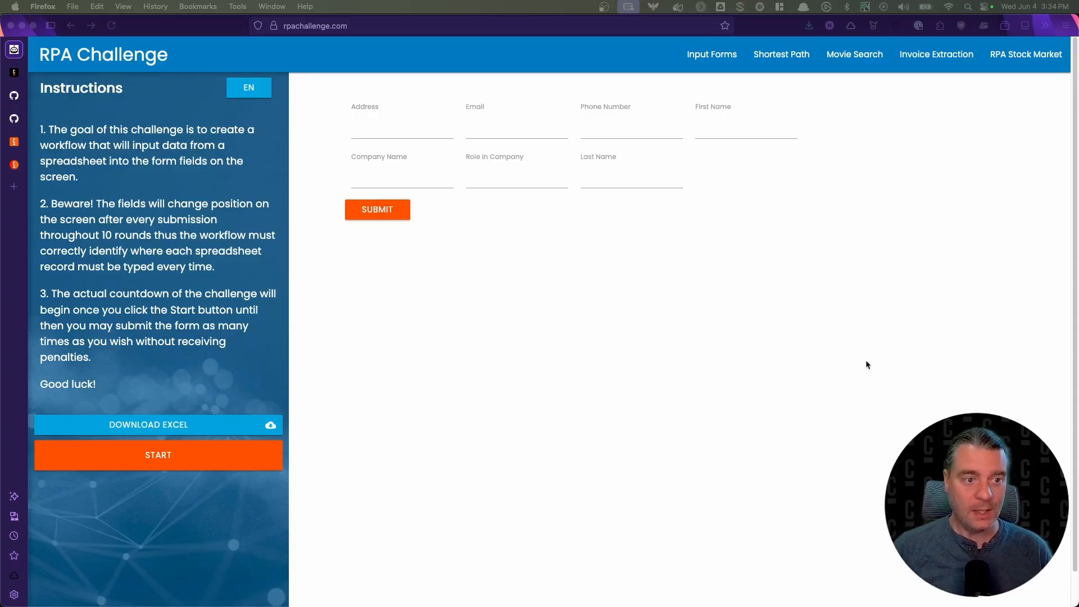
{"action": "mouse_move", "coordinate": [870, 362]}
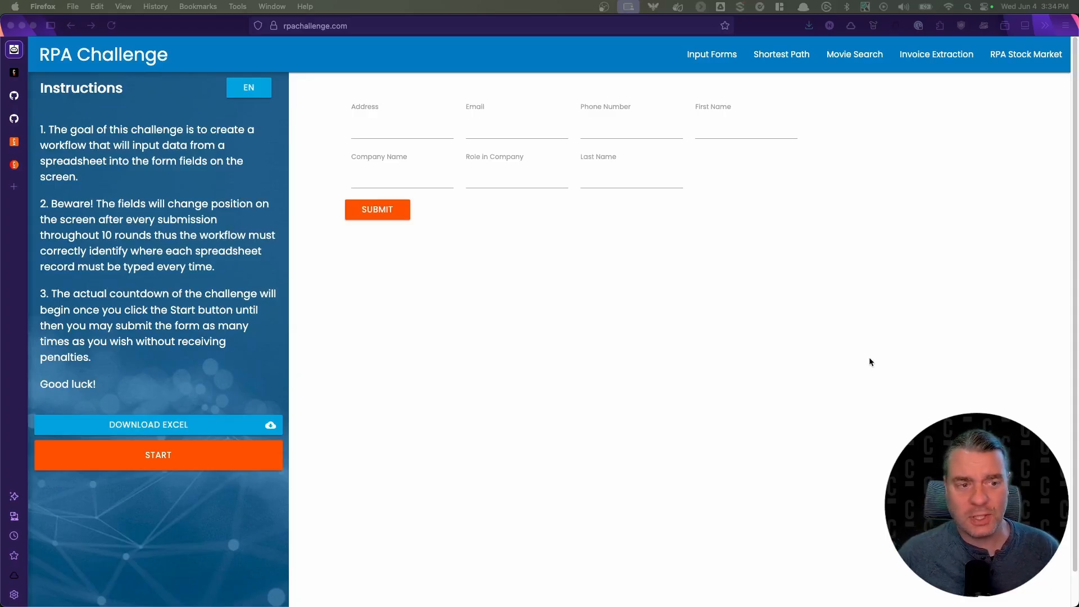
{"action": "mouse_move", "coordinate": [829, 357]}
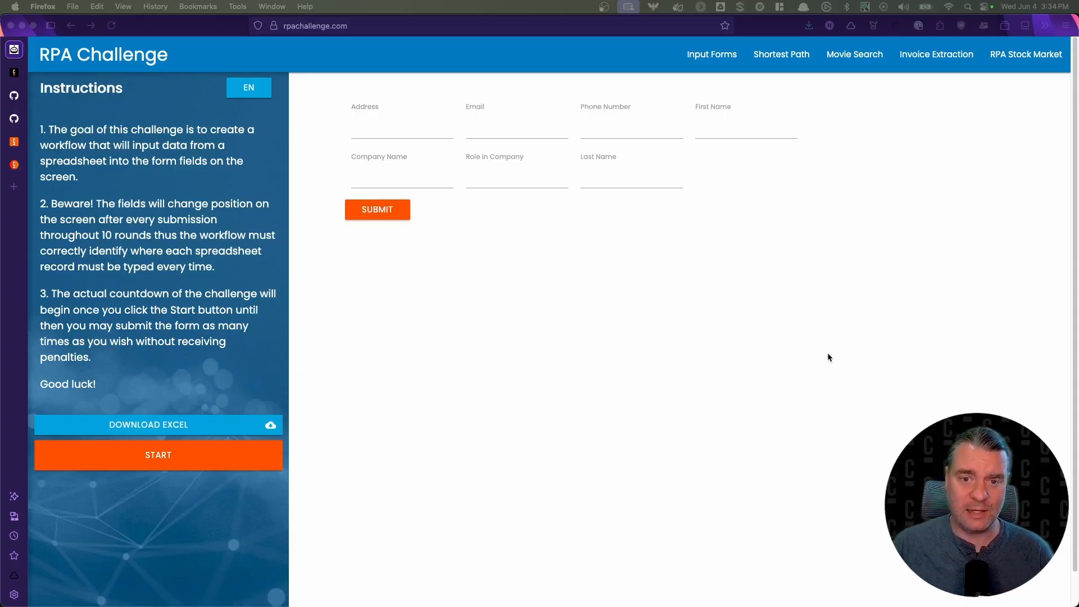
{"action": "mouse_move", "coordinate": [779, 342]}
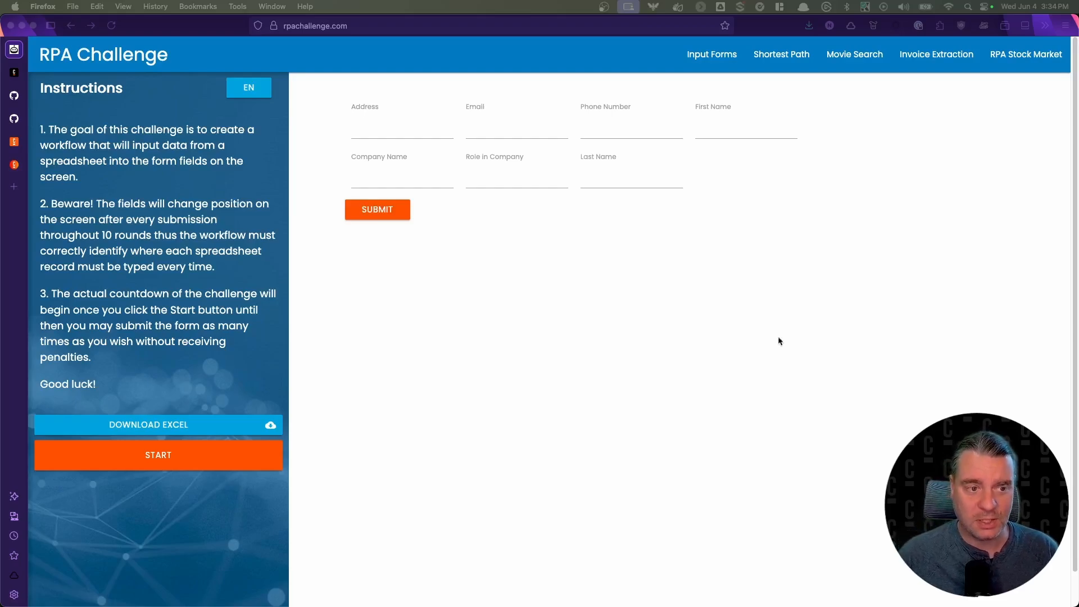
{"action": "mouse_move", "coordinate": [729, 327]}
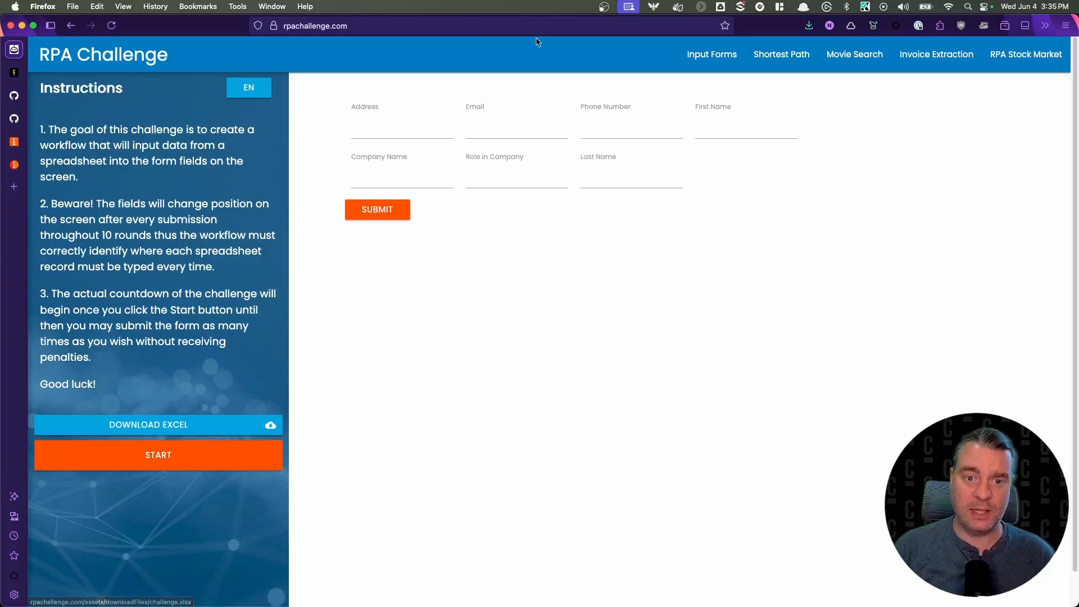
Focus the Last Name, Address and Phone Number fields on the empty RPA Challenge form.
{"action": "left_click", "coordinate": [630, 175]}
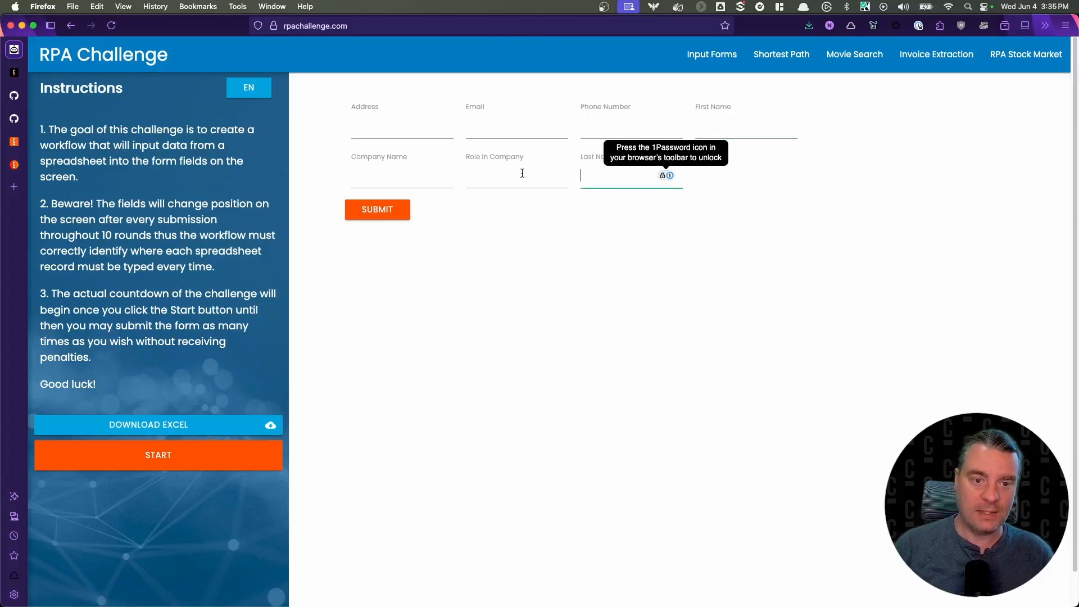
{"action": "left_click", "coordinate": [403, 126]}
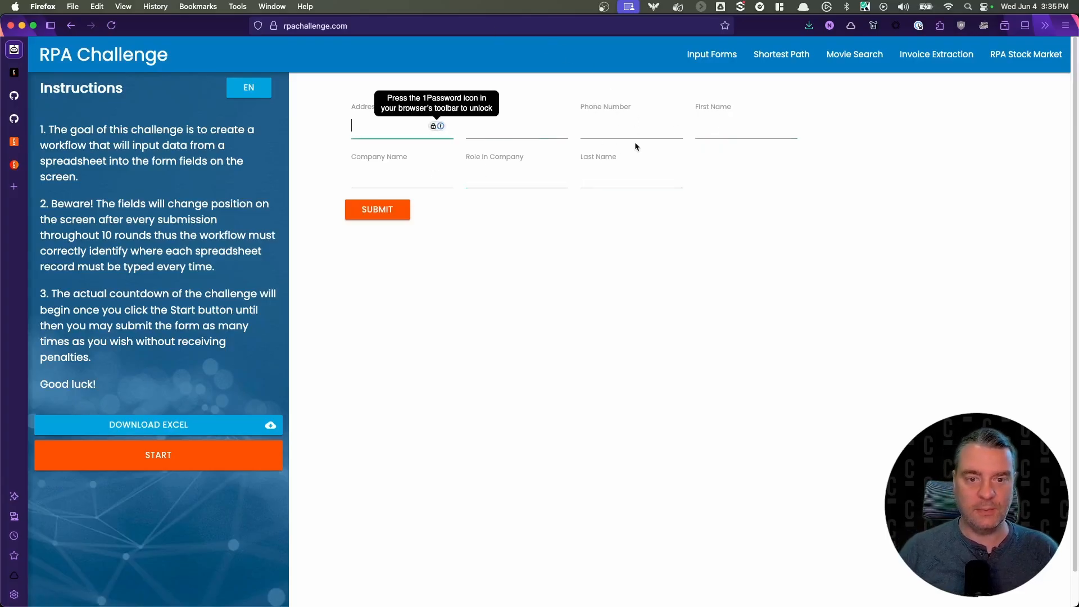
{"action": "left_click", "coordinate": [631, 126]}
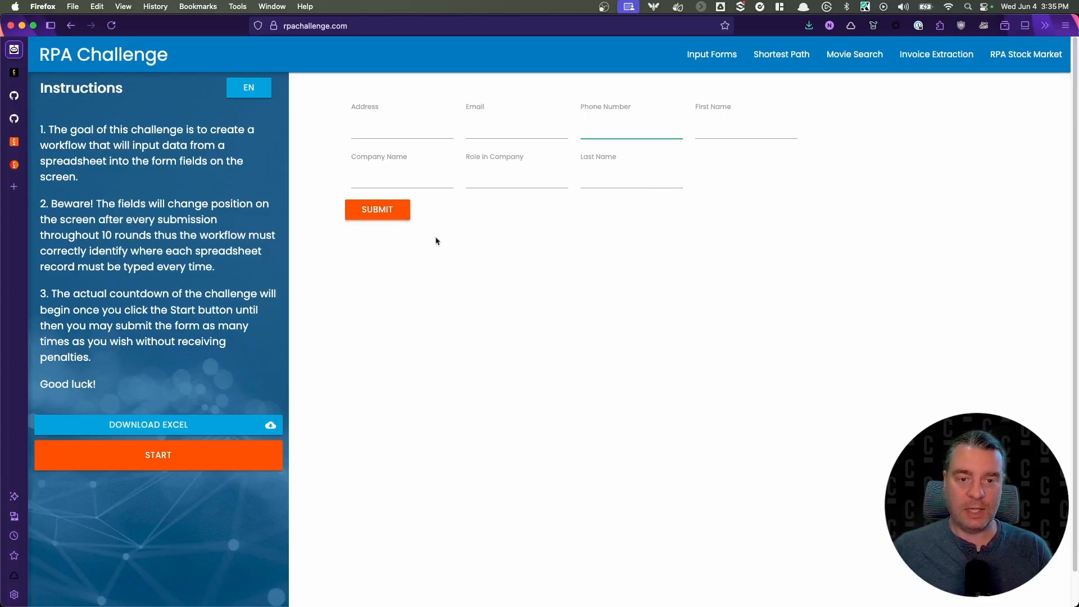
{"action": "left_click", "coordinate": [631, 126]}
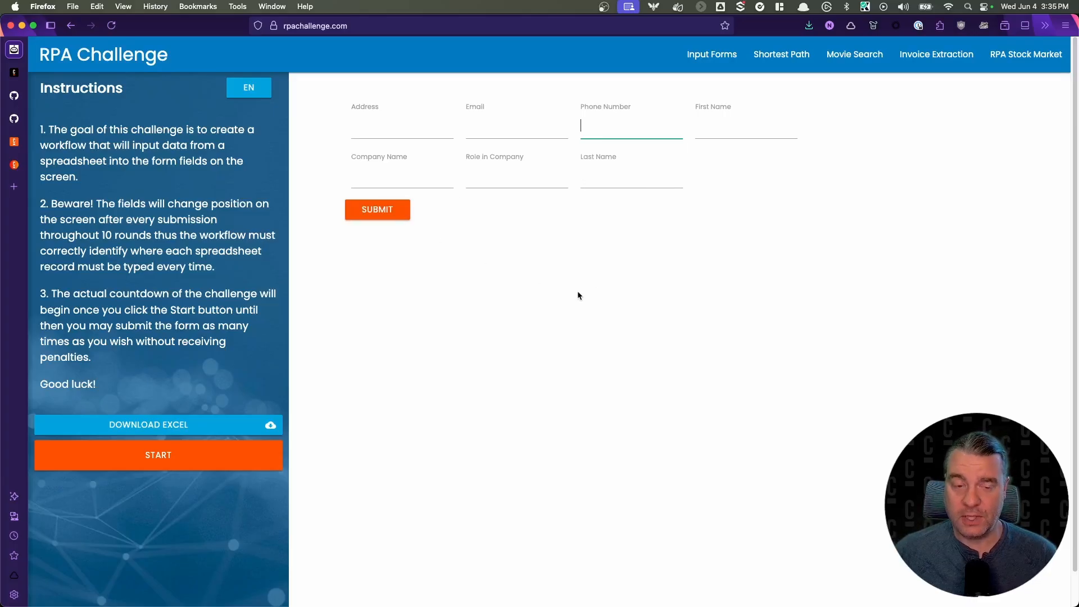
{"action": "left_click", "coordinate": [401, 127]}
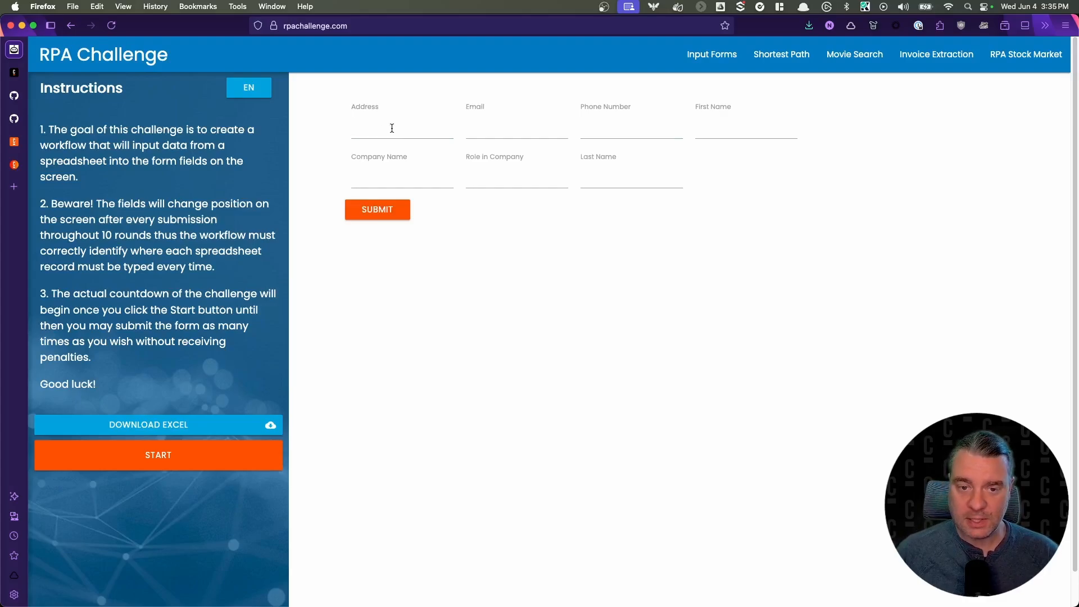
{"action": "mouse_move", "coordinate": [611, 368]}
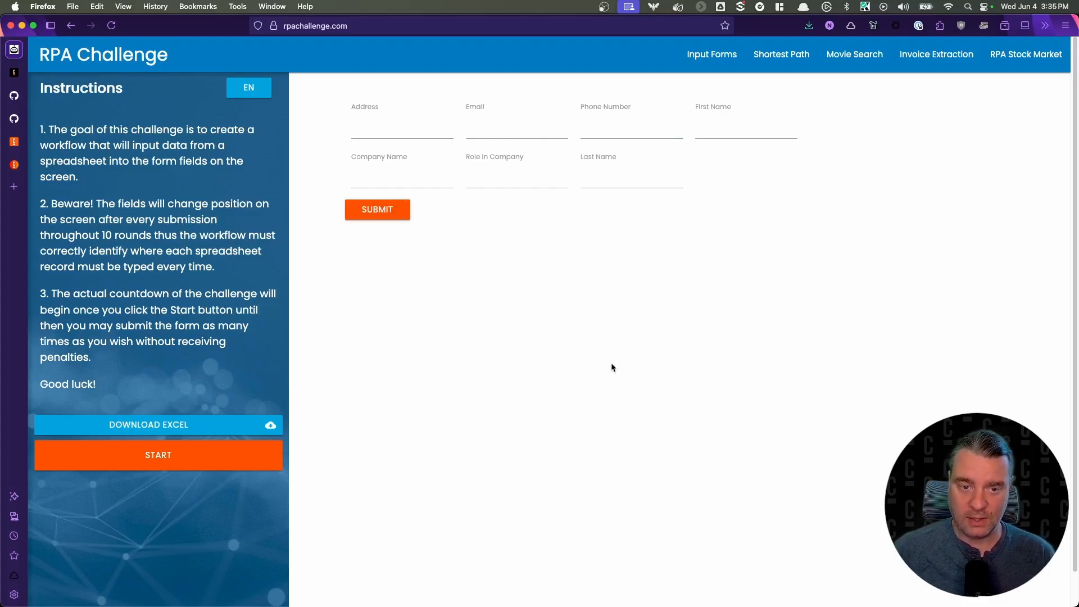
Submit the empty form twice so the seven fields reshuffle into new positions each time.
{"action": "left_click", "coordinate": [376, 209]}
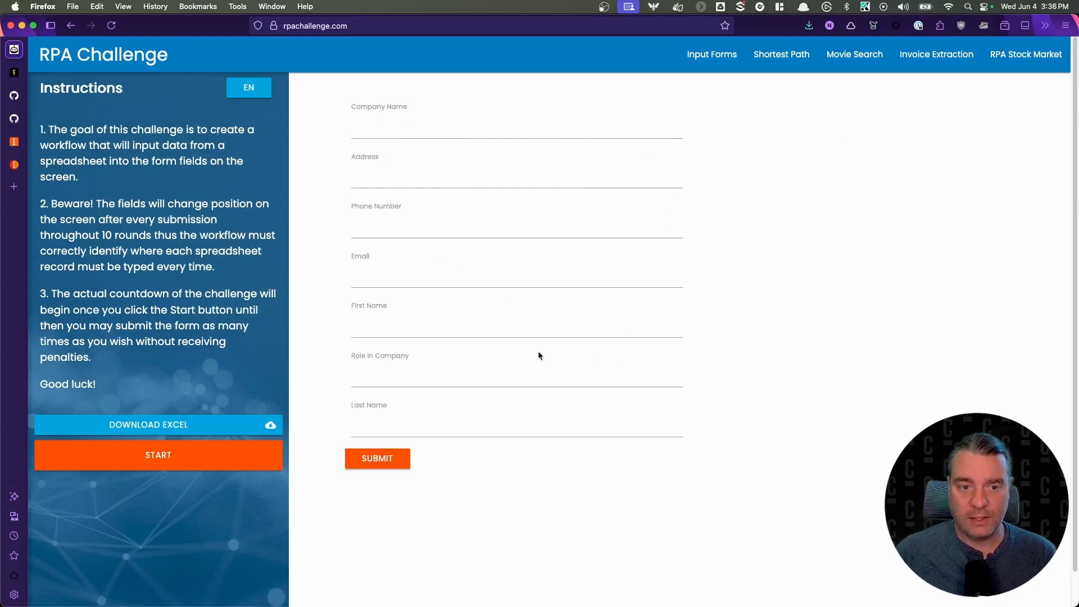
{"action": "left_click", "coordinate": [516, 127]}
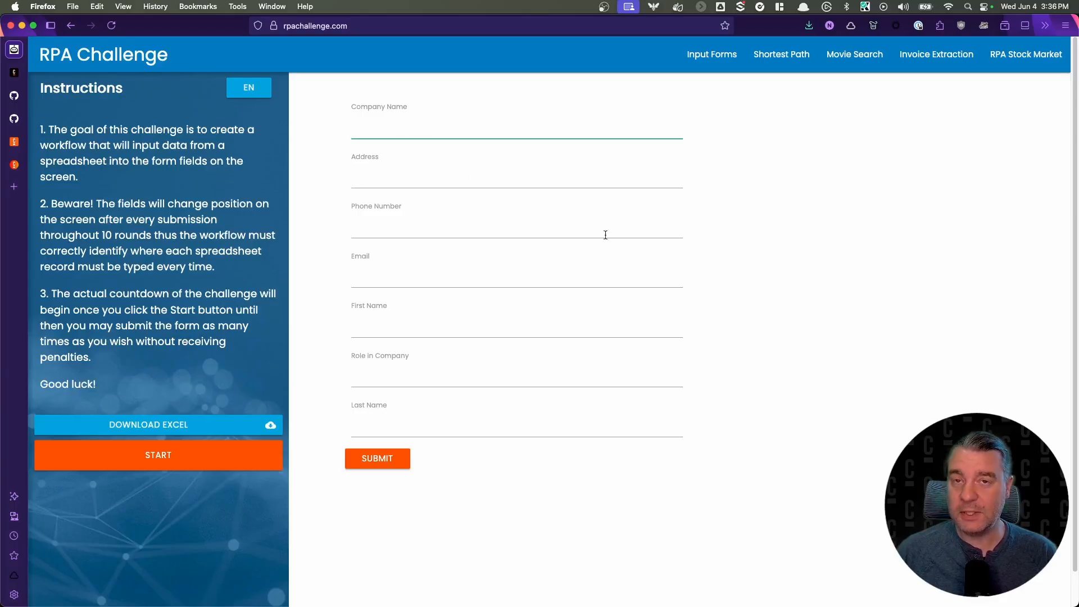
{"action": "left_click", "coordinate": [377, 459]}
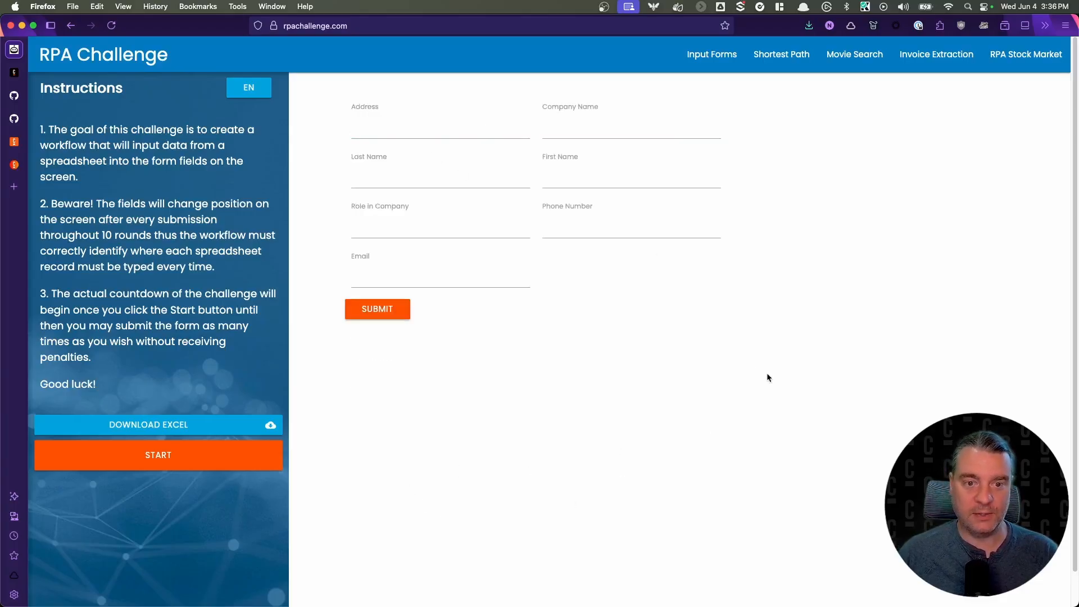
{"action": "left_click", "coordinate": [439, 127]}
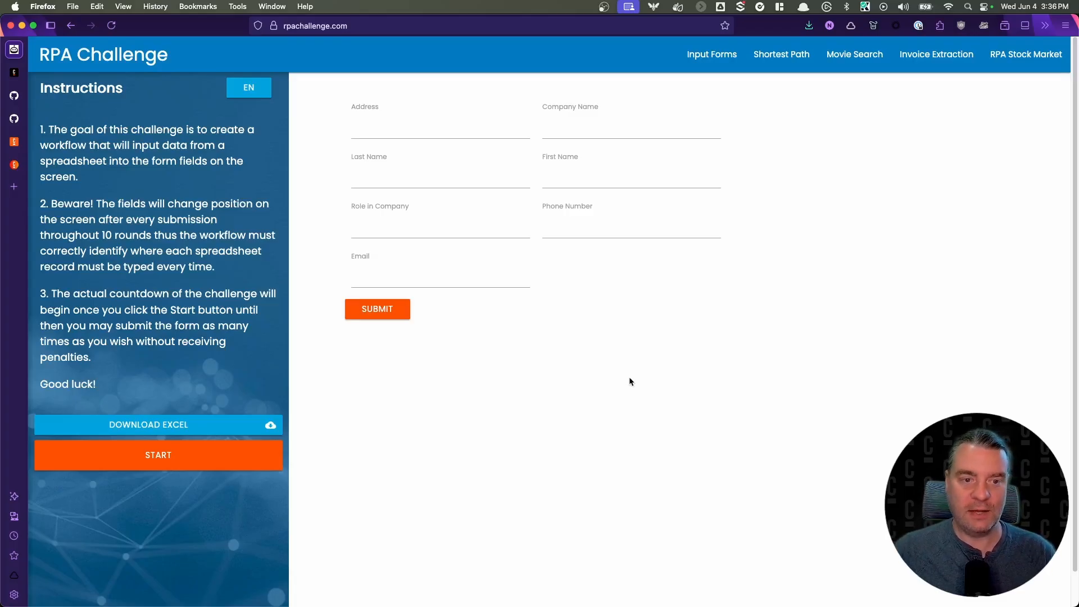
{"action": "mouse_move", "coordinate": [622, 381]}
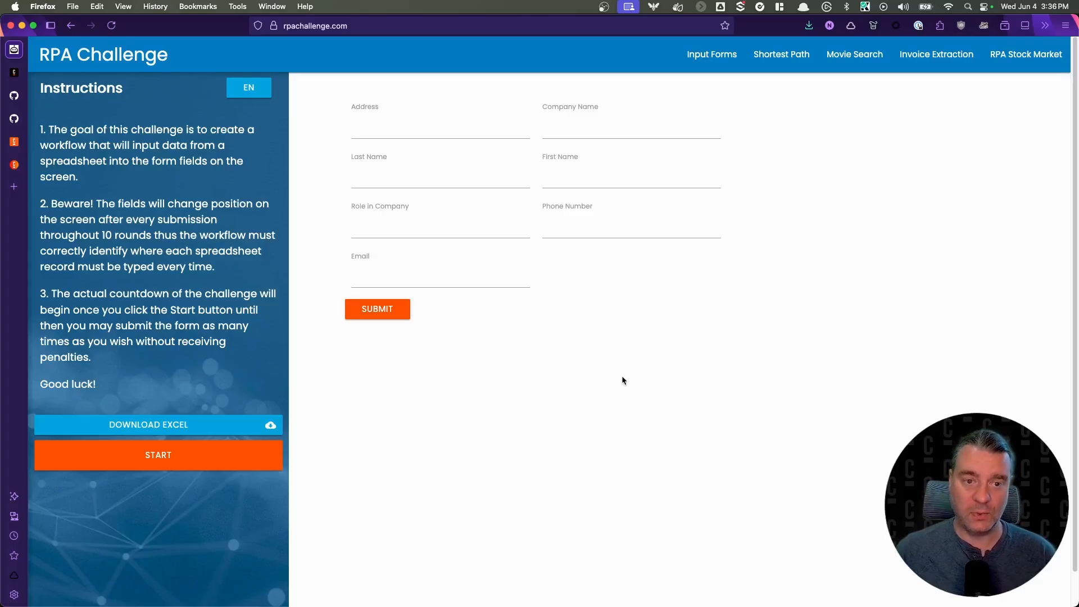
{"action": "mouse_move", "coordinate": [624, 358]}
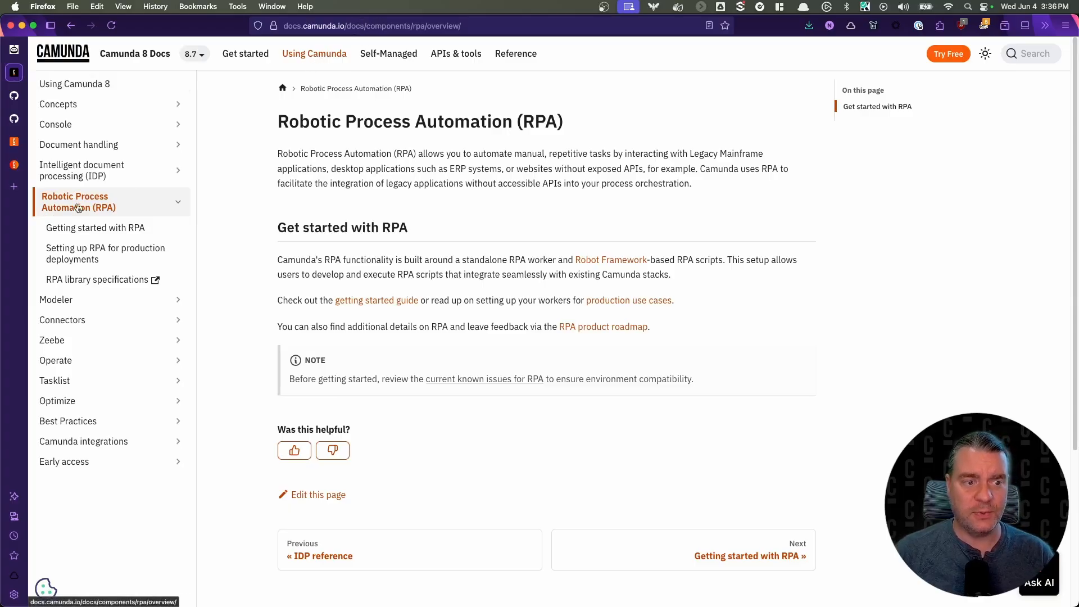
{"action": "mouse_move", "coordinate": [136, 216]}
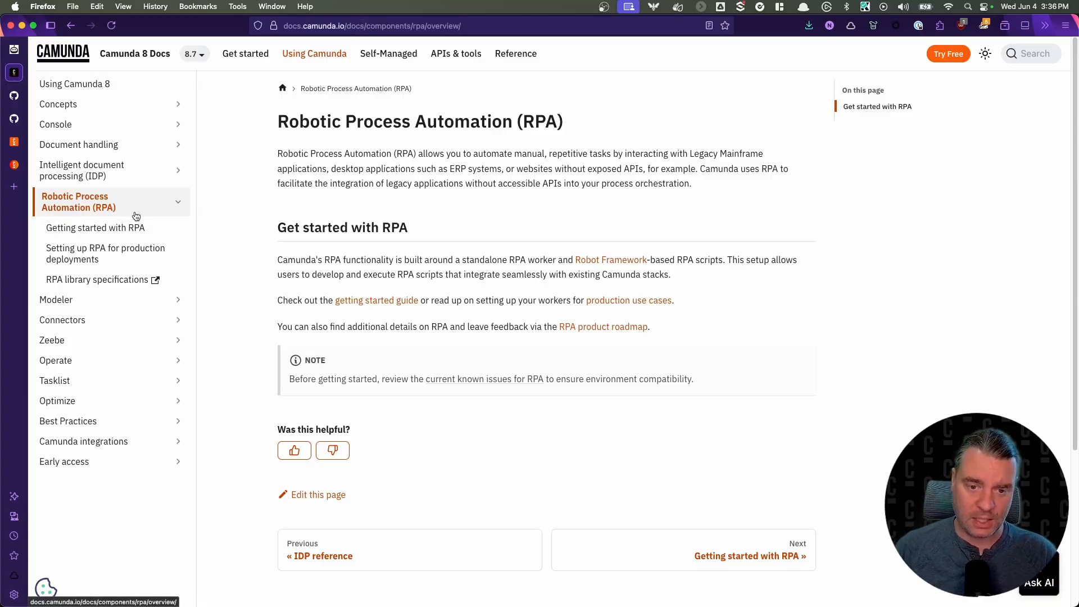
{"action": "mouse_move", "coordinate": [202, 239]}
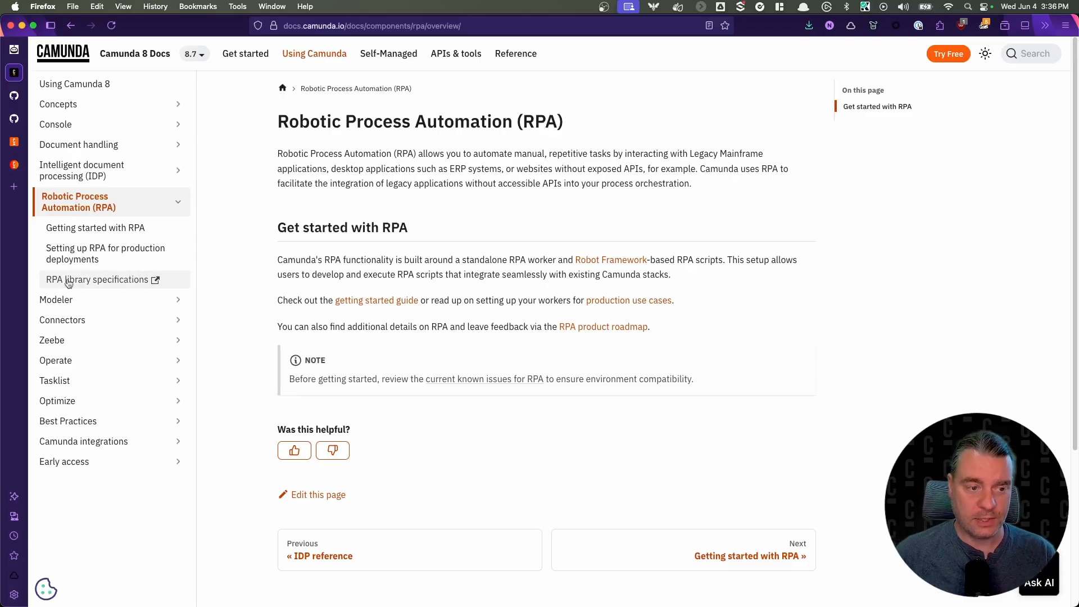
{"action": "mouse_move", "coordinate": [504, 150]}
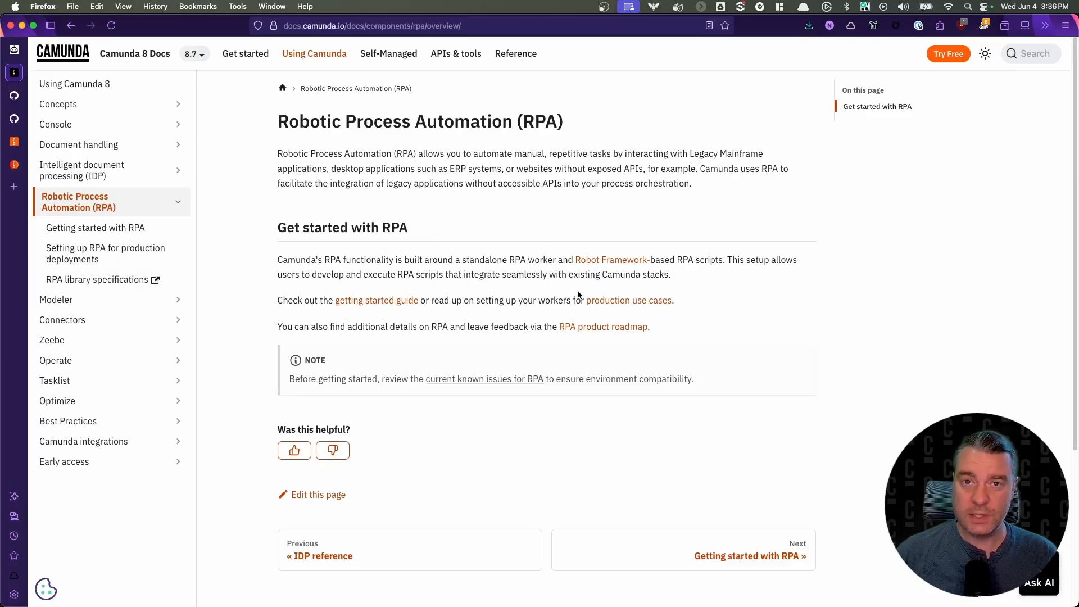
{"action": "mouse_move", "coordinate": [194, 138]}
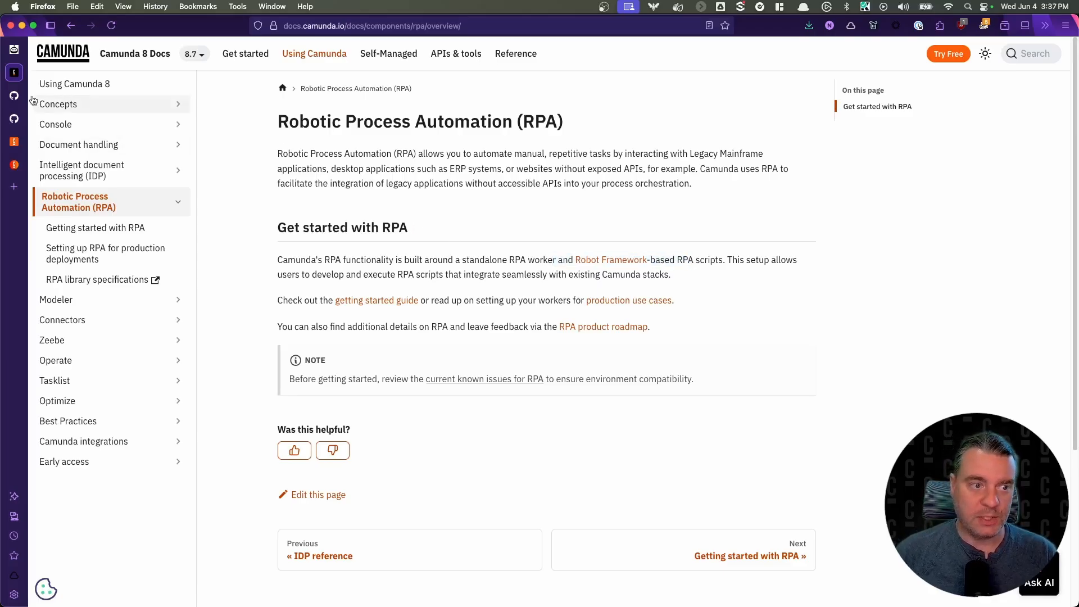
Follow the link from the Camunda 8 Docs RPA overview to the robotframework GitHub repository.
{"action": "left_click", "coordinate": [609, 260]}
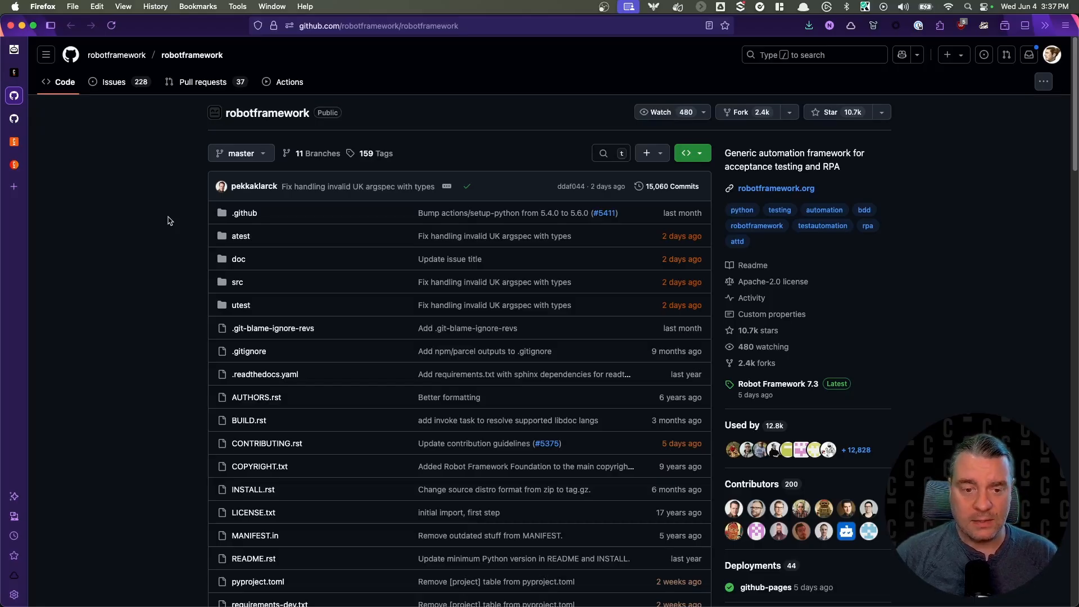
{"action": "mouse_move", "coordinate": [177, 228]}
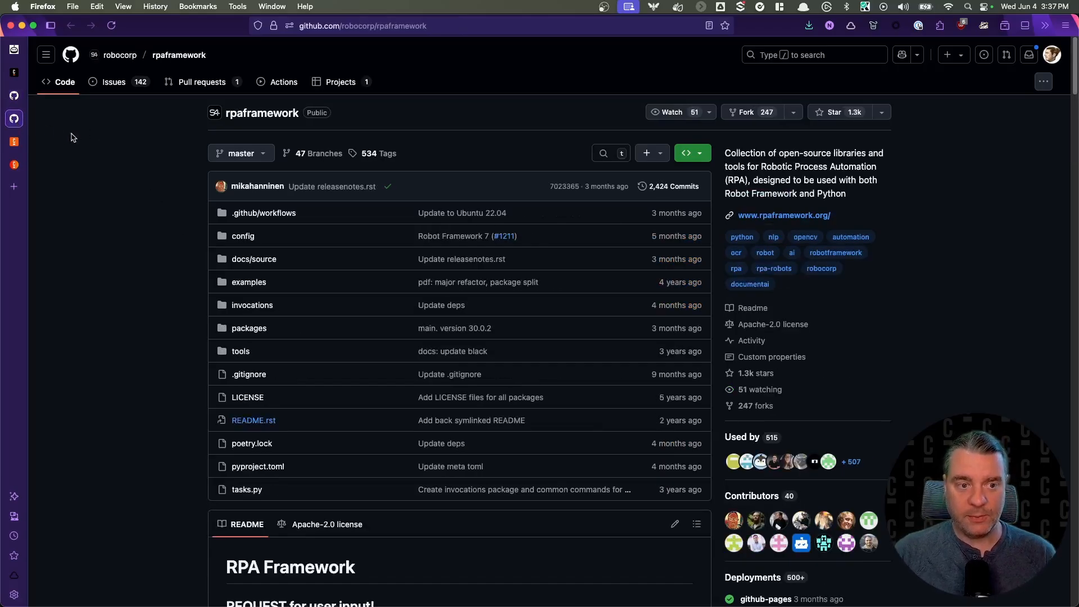
{"action": "mouse_move", "coordinate": [372, 124]}
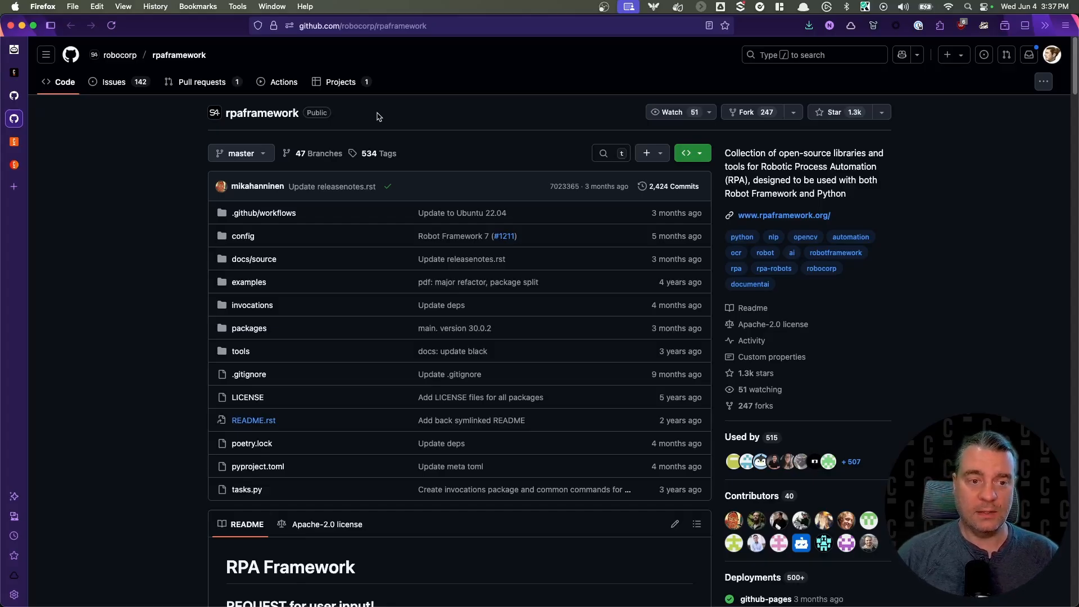
{"action": "mouse_move", "coordinate": [378, 112]}
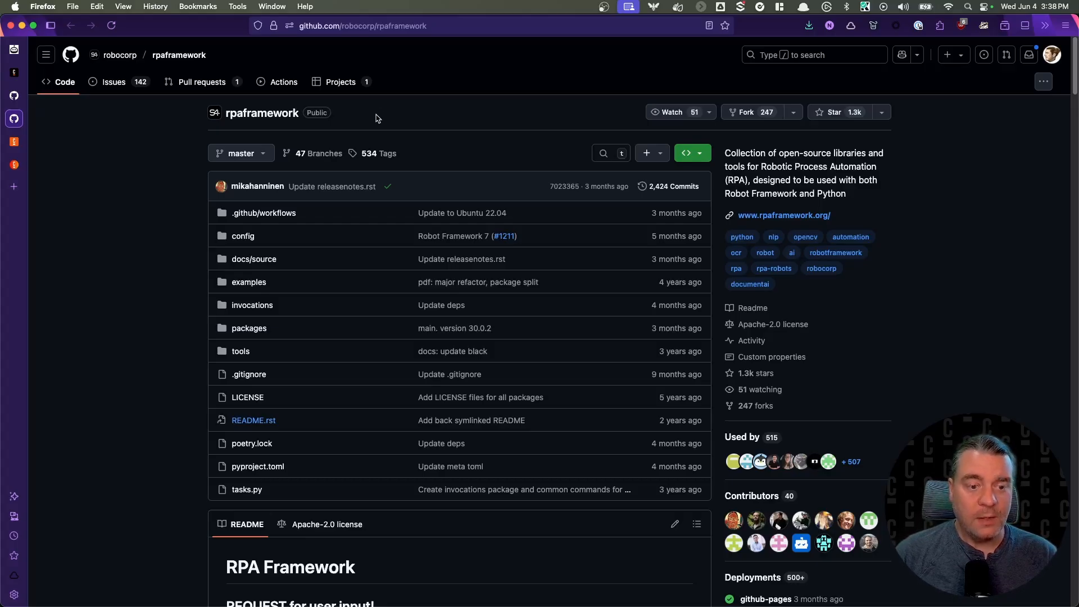
{"action": "mouse_move", "coordinate": [596, 584]}
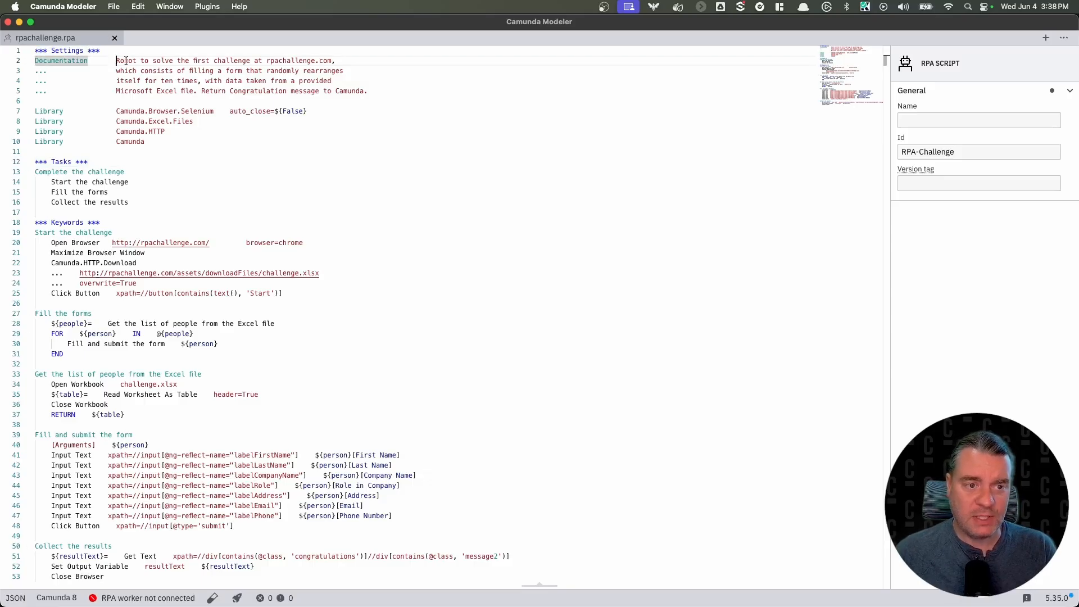
Highlight the robot's Documentation line and the Camunda.Browser.Selenium import with auto_close=${False}.
{"action": "left_click_drag", "start_coordinate": [115, 59], "coordinate": [366, 91]}
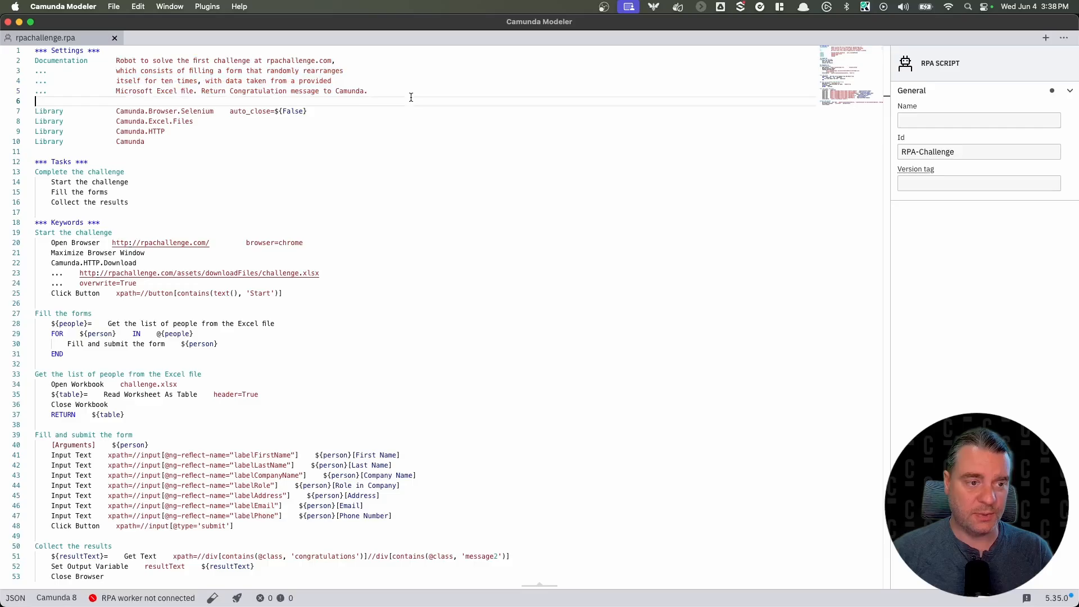
{"action": "double_click", "coordinate": [48, 111]}
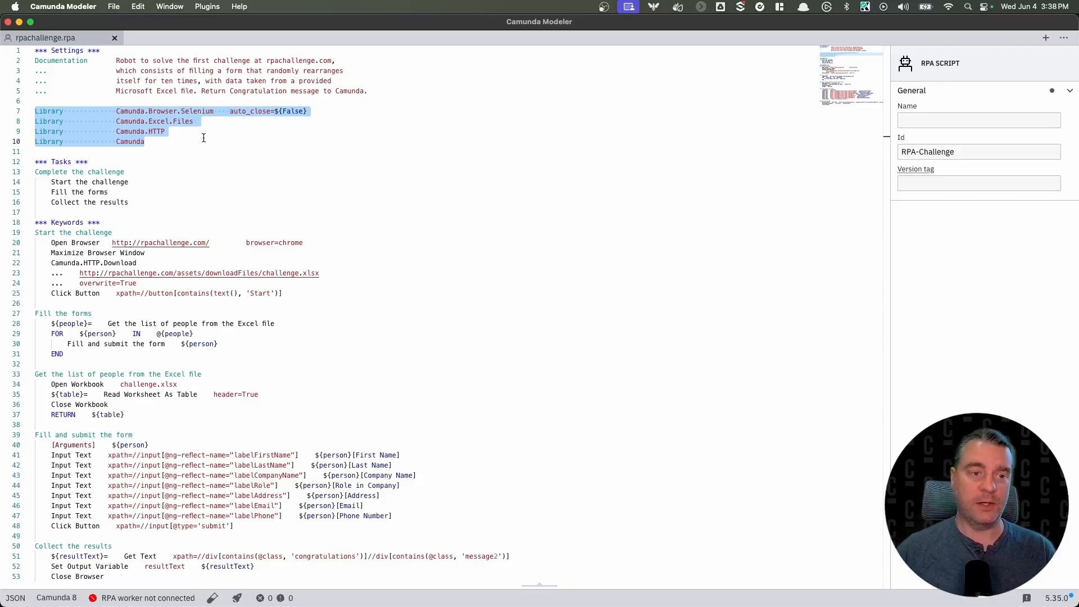
{"action": "left_click", "coordinate": [160, 111]}
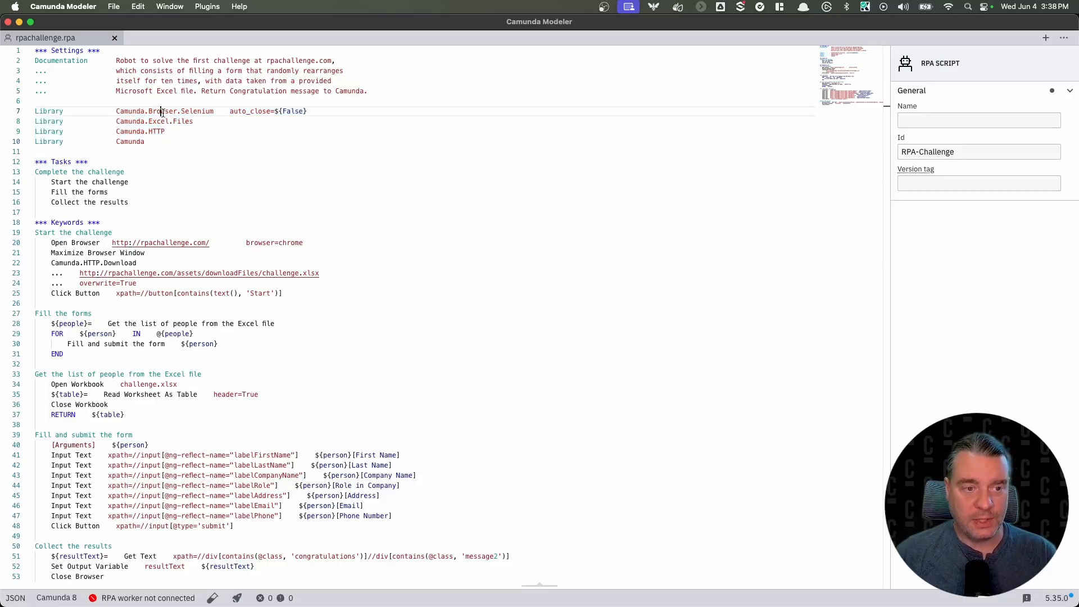
{"action": "double_click", "coordinate": [177, 111]}
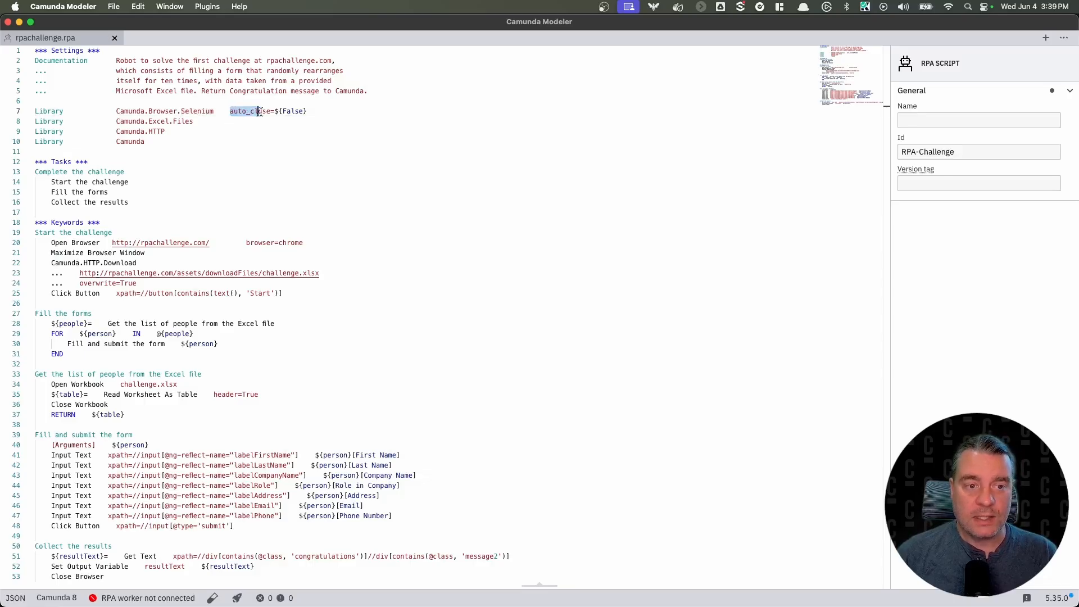
{"action": "left_click", "coordinate": [310, 111]}
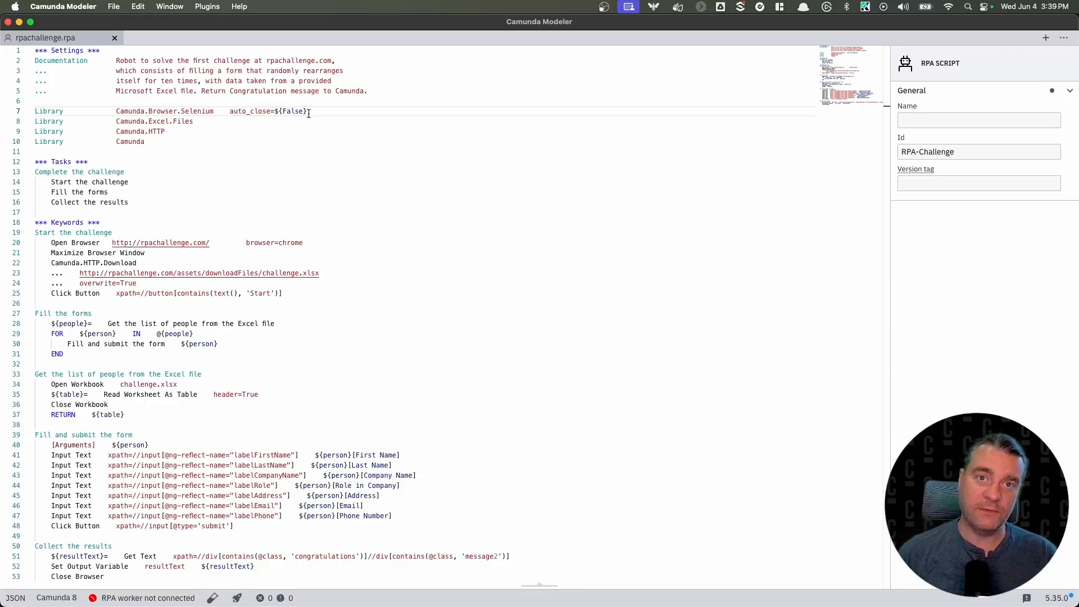
{"action": "mouse_move", "coordinate": [295, 114]}
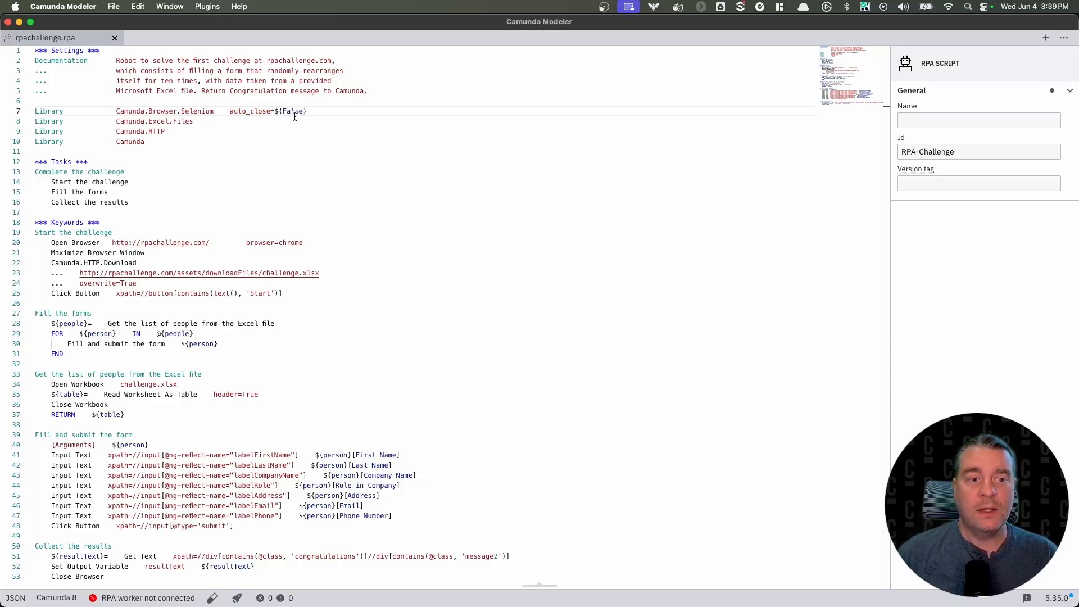
{"action": "mouse_move", "coordinate": [253, 124]}
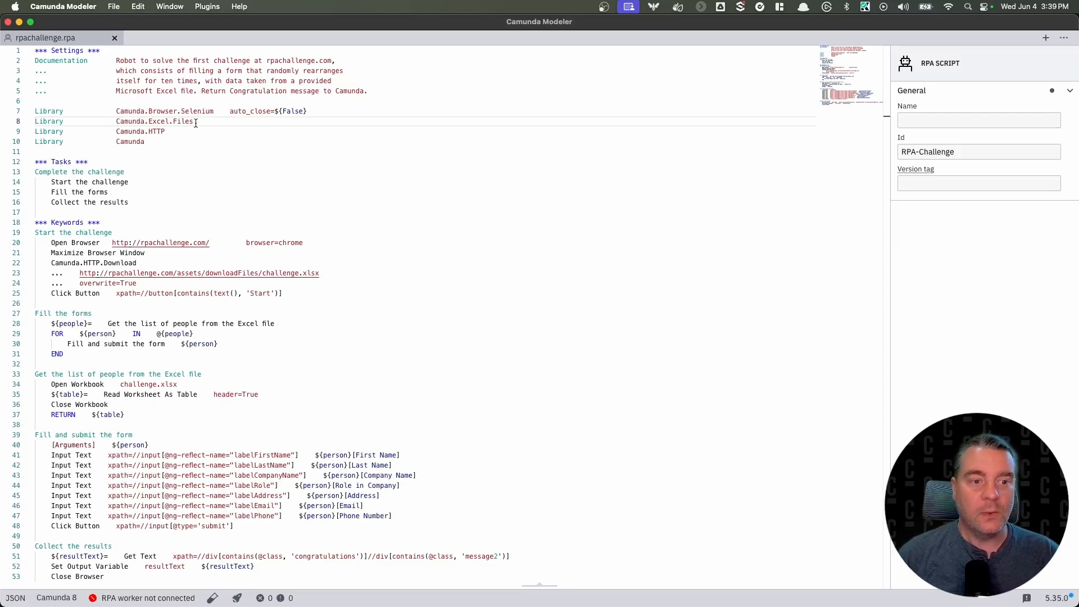
Highlight the Camunda.Excel.Files and Camunda library imports in the Settings section.
{"action": "double_click", "coordinate": [169, 122]}
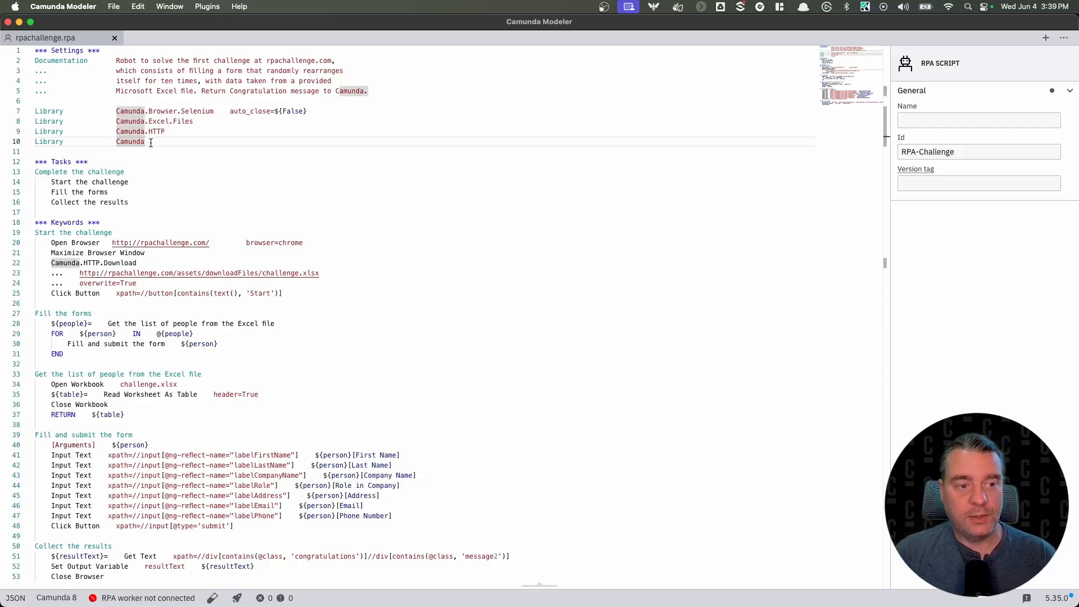
{"action": "double_click", "coordinate": [129, 141]}
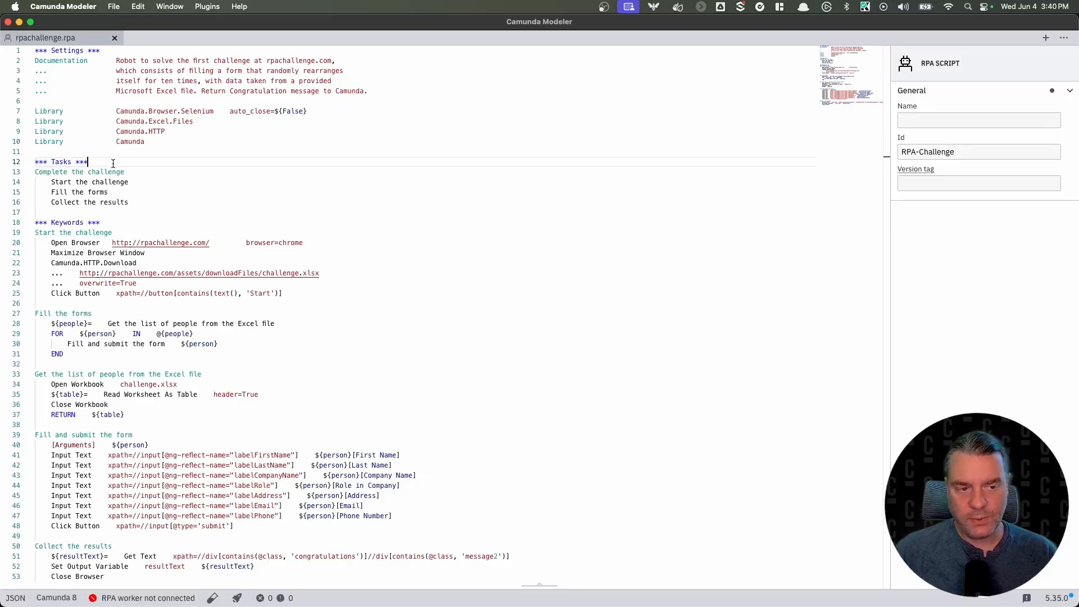
{"action": "double_click", "coordinate": [78, 171]}
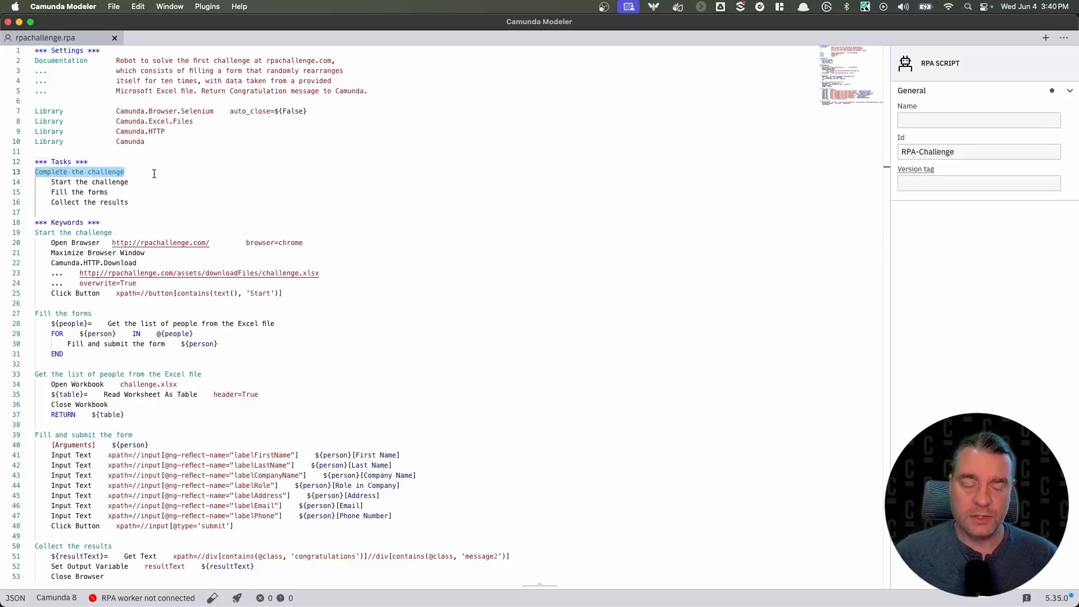
{"action": "double_click", "coordinate": [108, 170]}
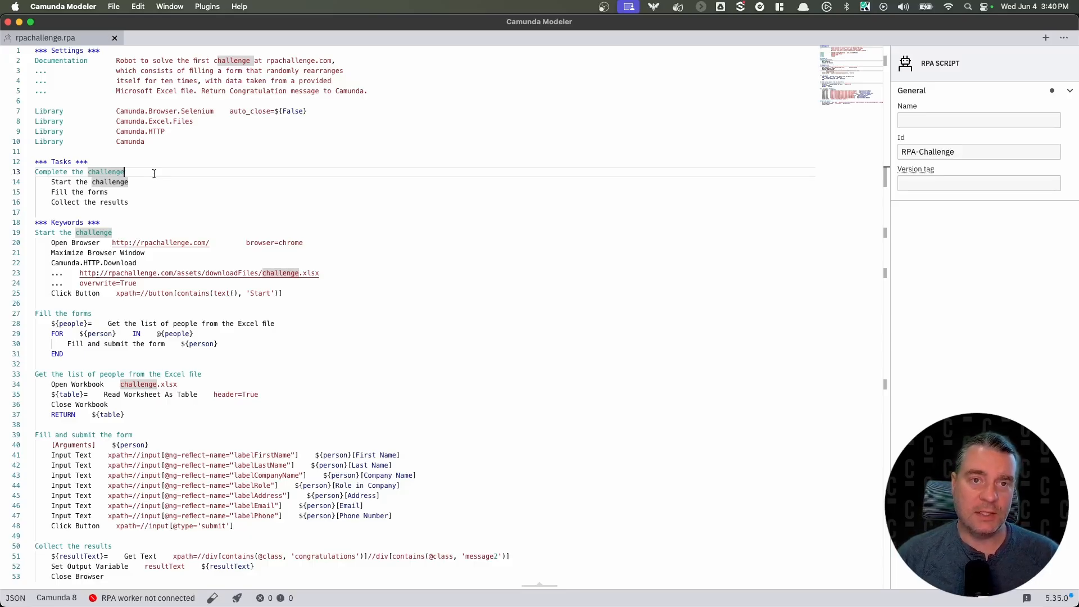
{"action": "left_click", "coordinate": [128, 182]}
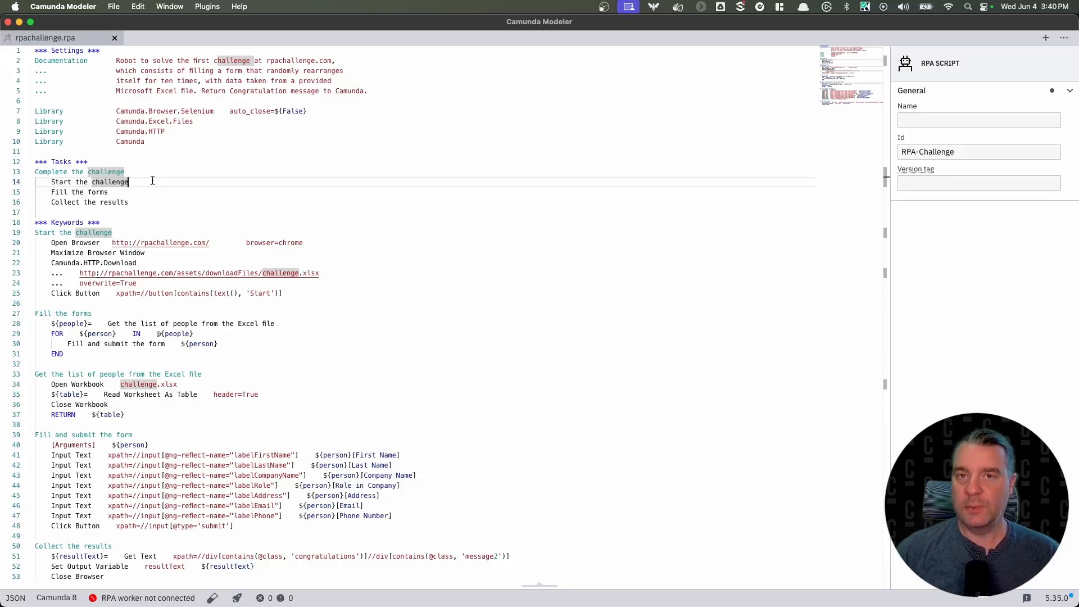
{"action": "left_click", "coordinate": [124, 171]}
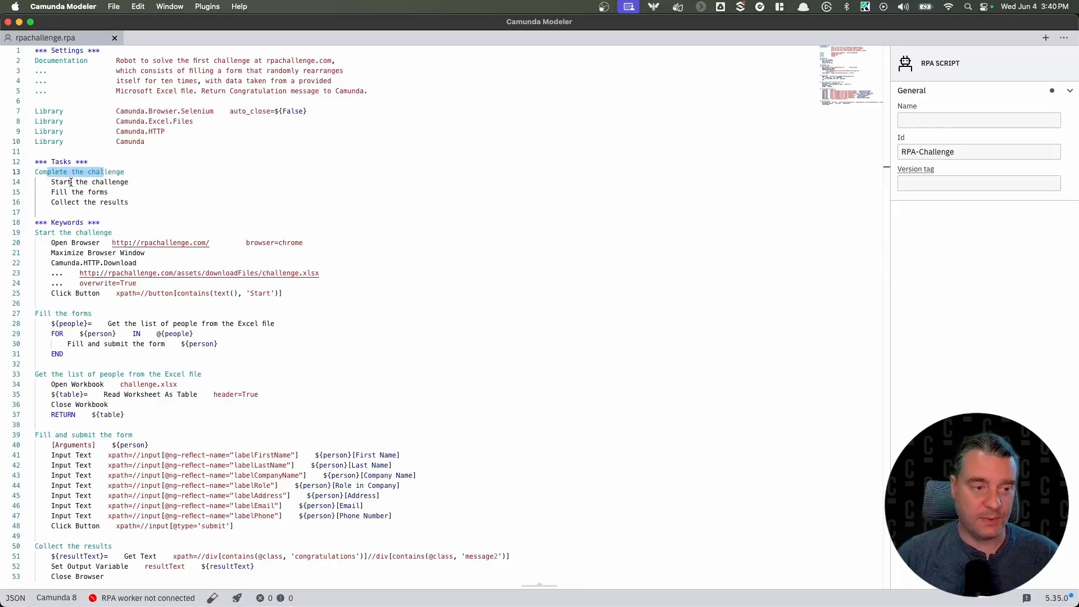
{"action": "left_click", "coordinate": [78, 192]}
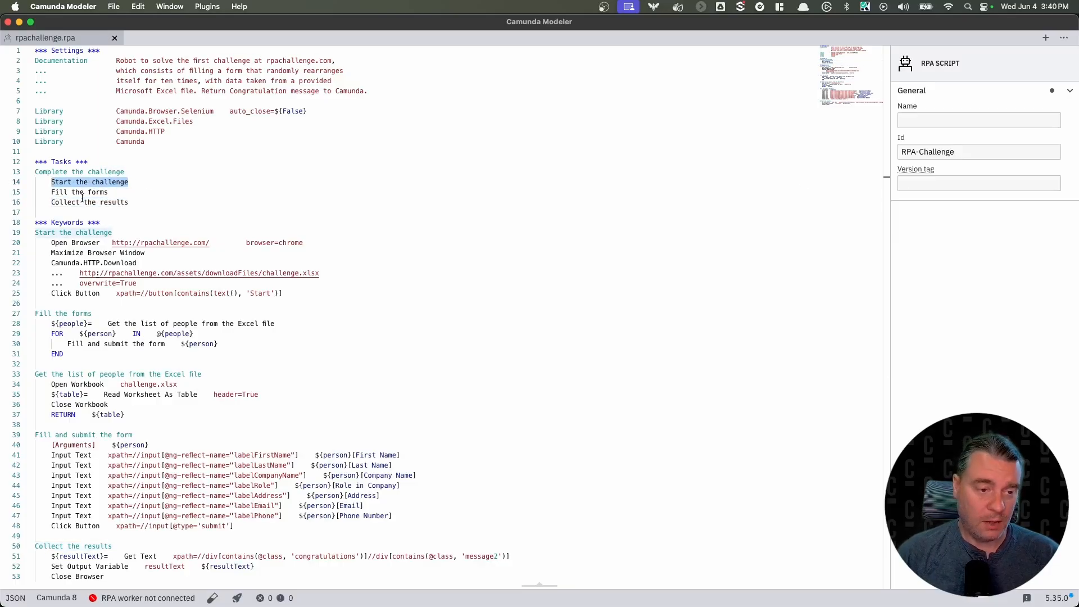
{"action": "left_click", "coordinate": [67, 222]}
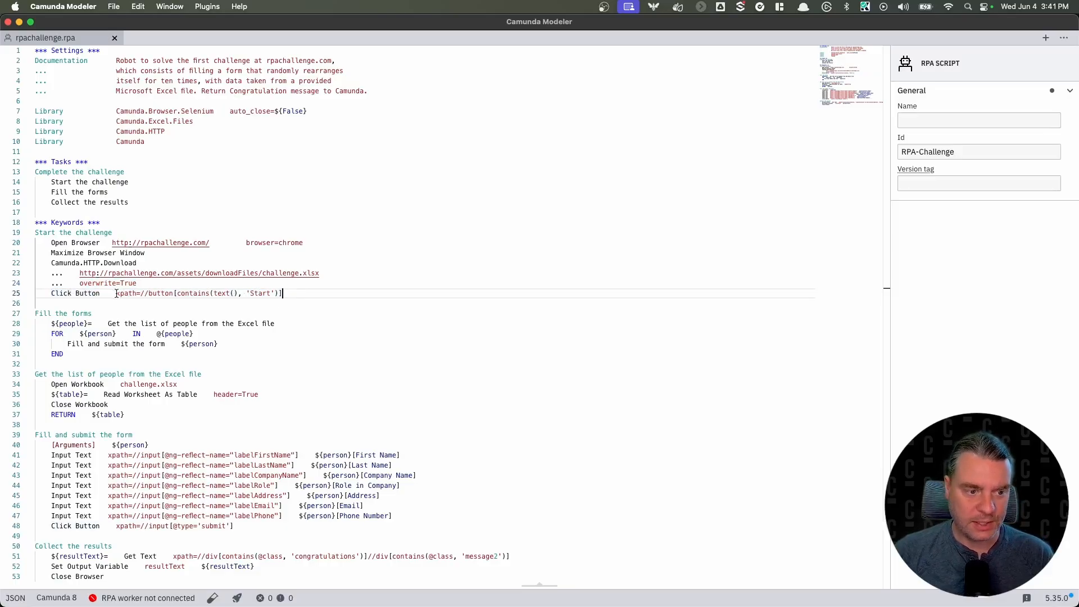
{"action": "double_click", "coordinate": [134, 292]}
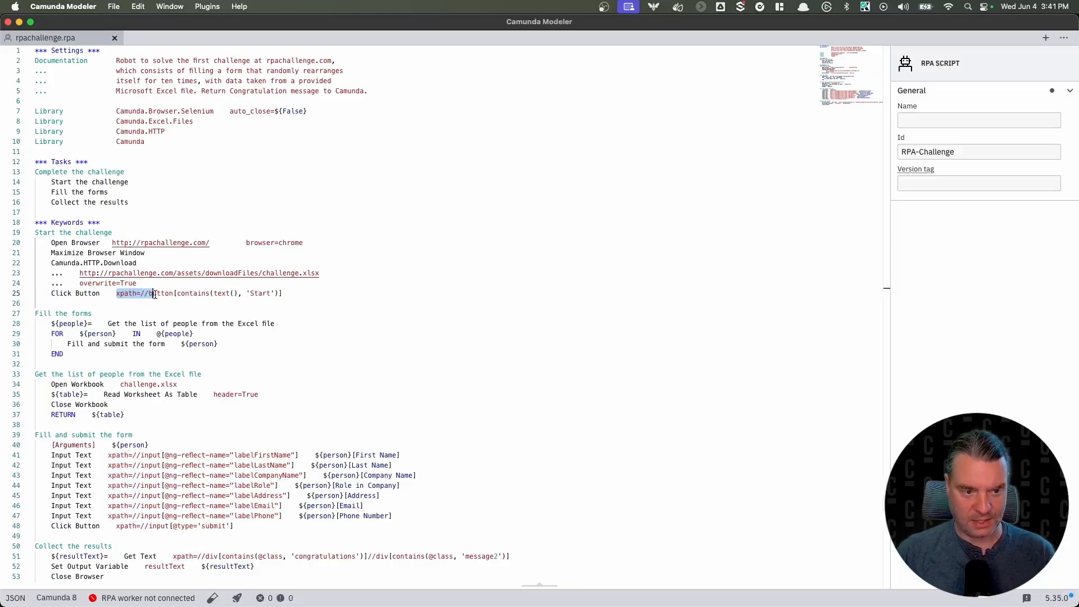
{"action": "left_click", "coordinate": [289, 293]}
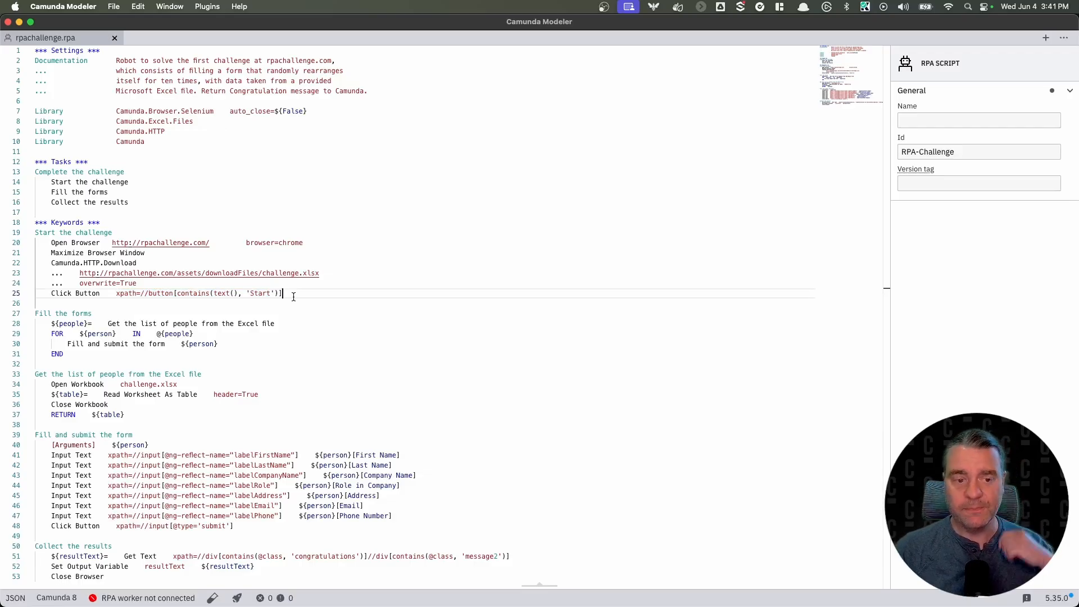
{"action": "mouse_move", "coordinate": [314, 285]}
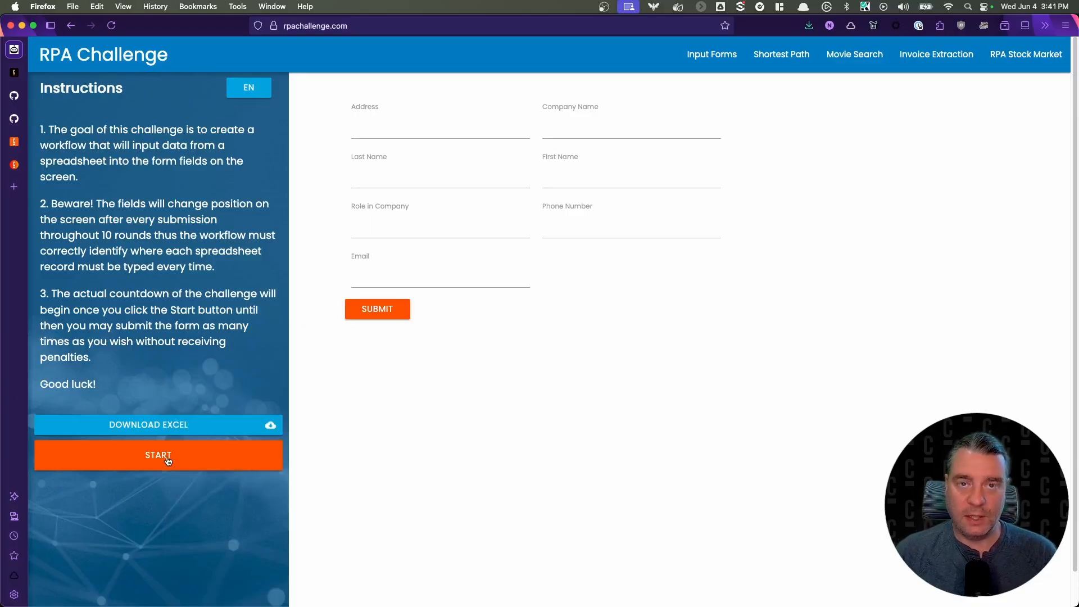
Inspect the page markup of the RPA Challenge START button via the context menu.
{"action": "right_click", "coordinate": [159, 468]}
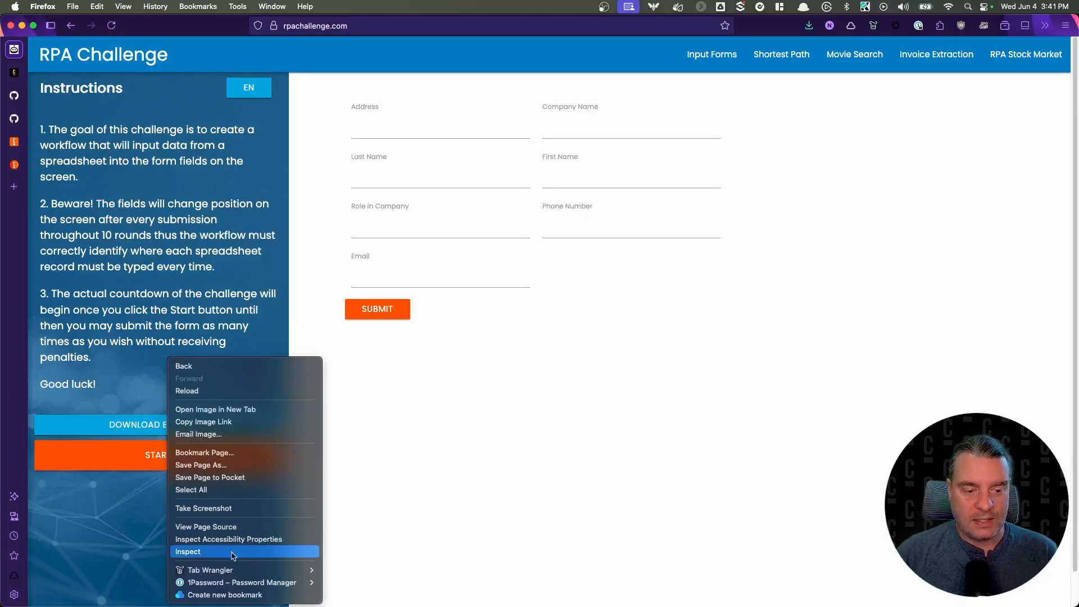
{"action": "left_click", "coordinate": [188, 551]}
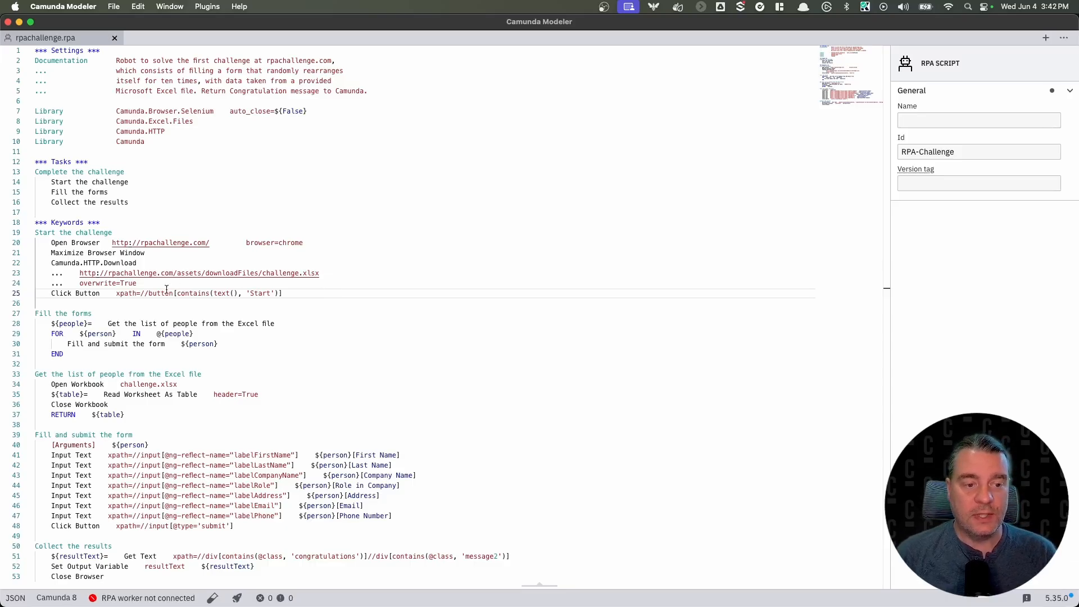
{"action": "double_click", "coordinate": [160, 293]}
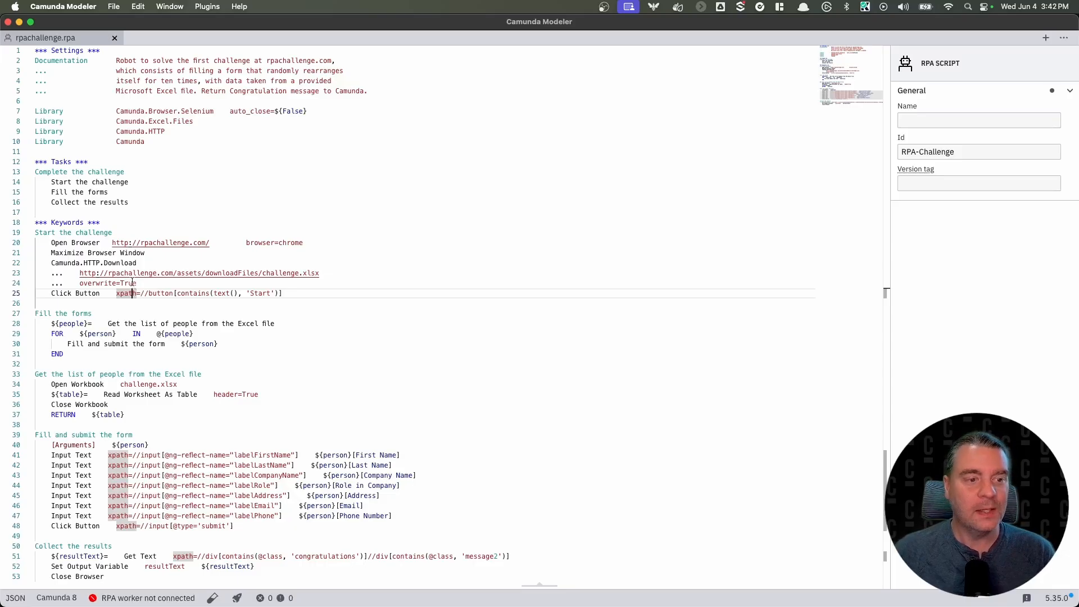
{"action": "double_click", "coordinate": [66, 192]}
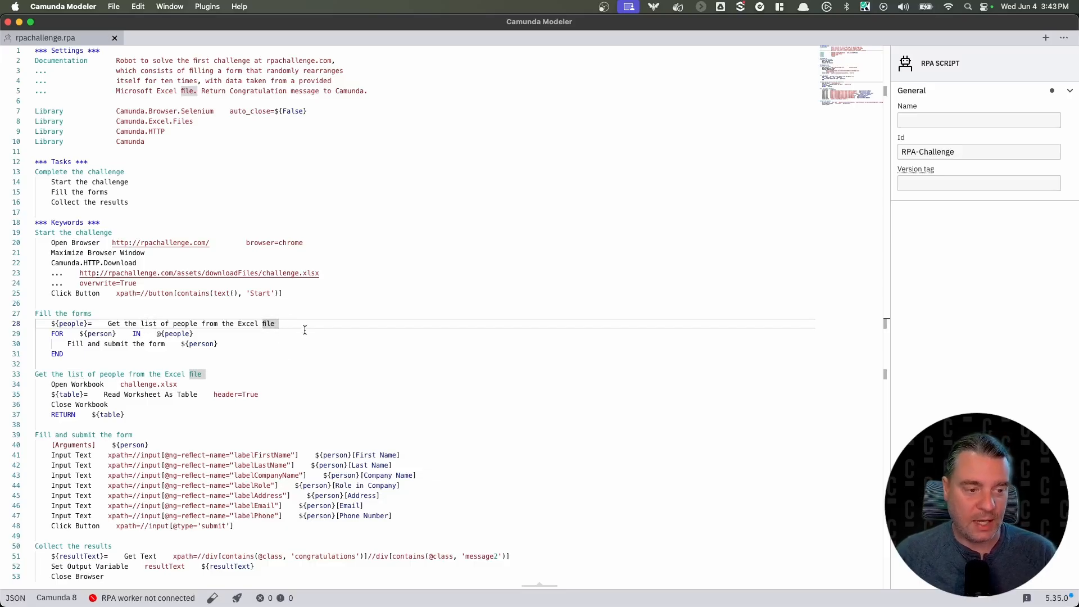
{"action": "double_click", "coordinate": [189, 323]}
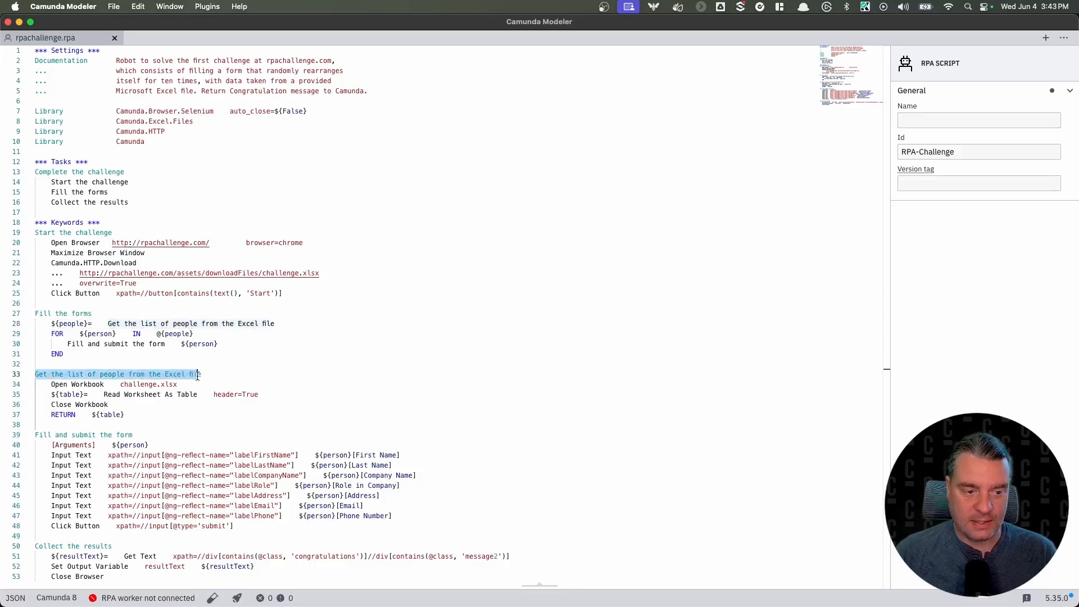
{"action": "left_click", "coordinate": [77, 384]}
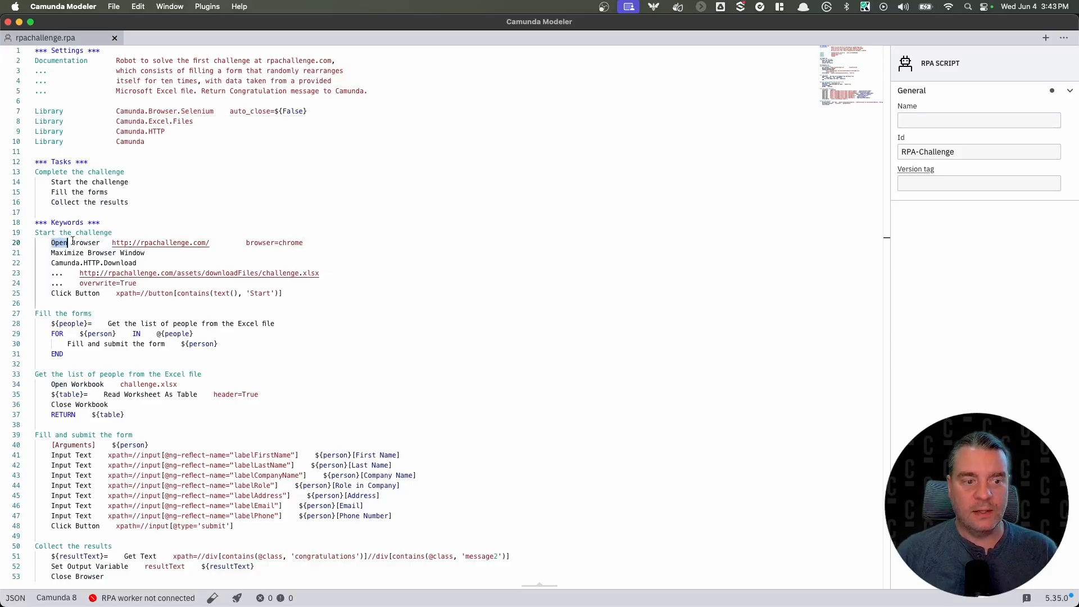
{"action": "double_click", "coordinate": [74, 243]}
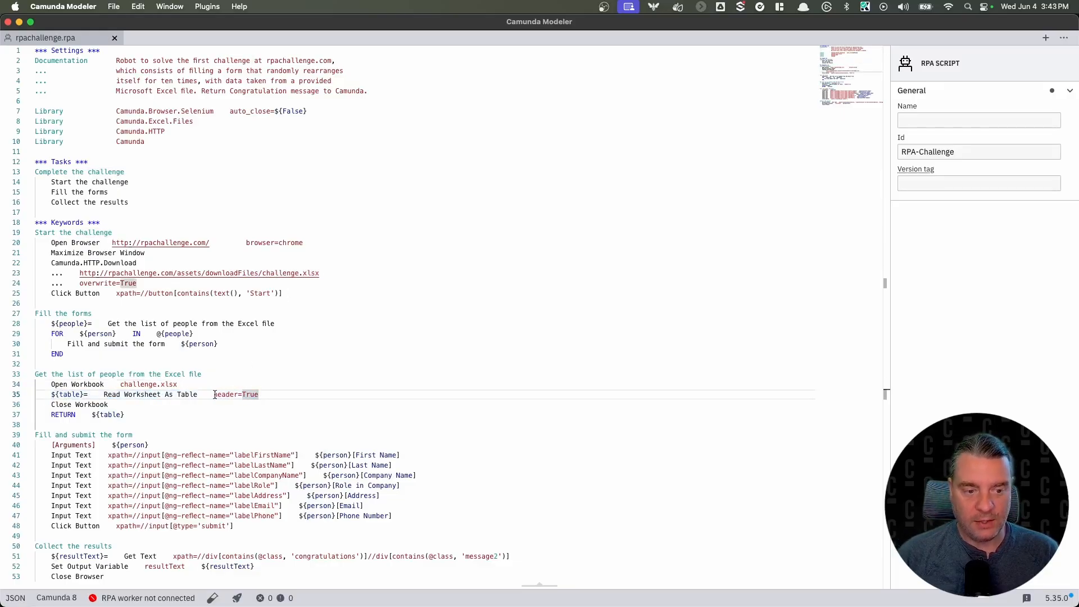
{"action": "double_click", "coordinate": [235, 395]}
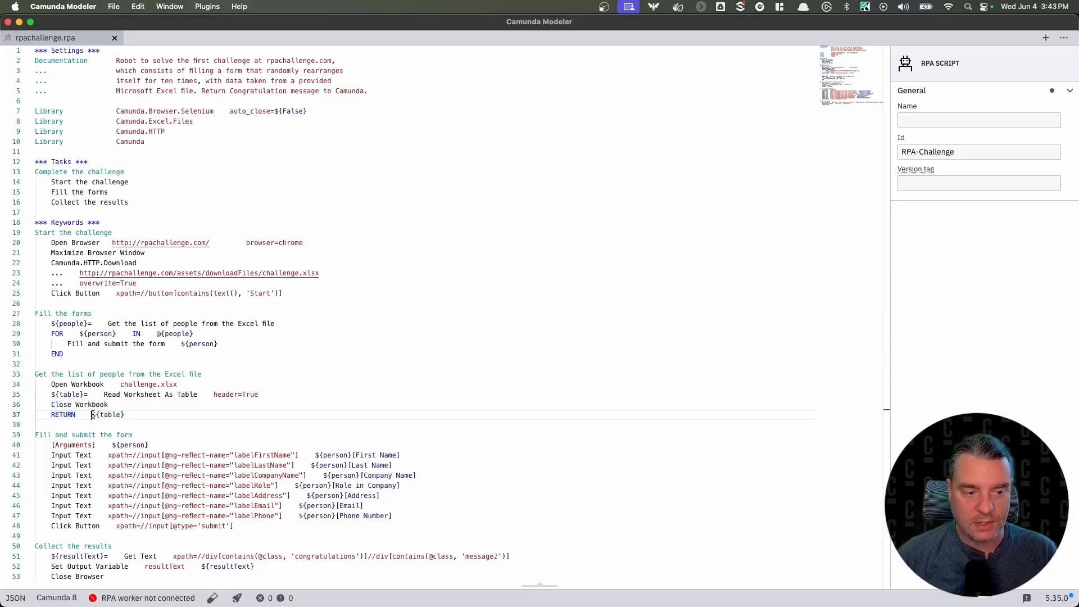
{"action": "double_click", "coordinate": [107, 415]}
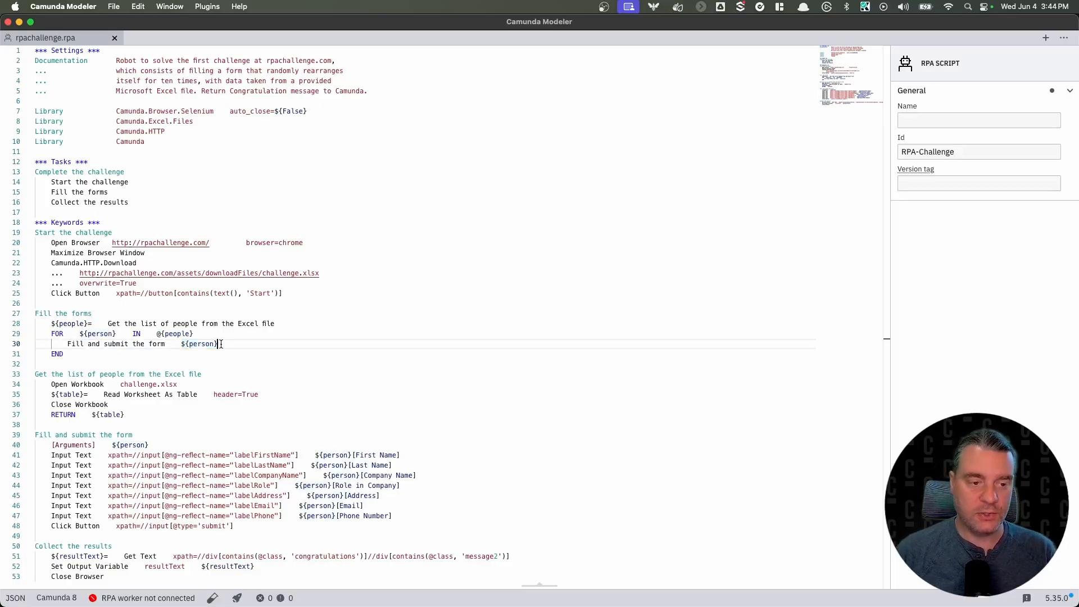
{"action": "double_click", "coordinate": [156, 344]}
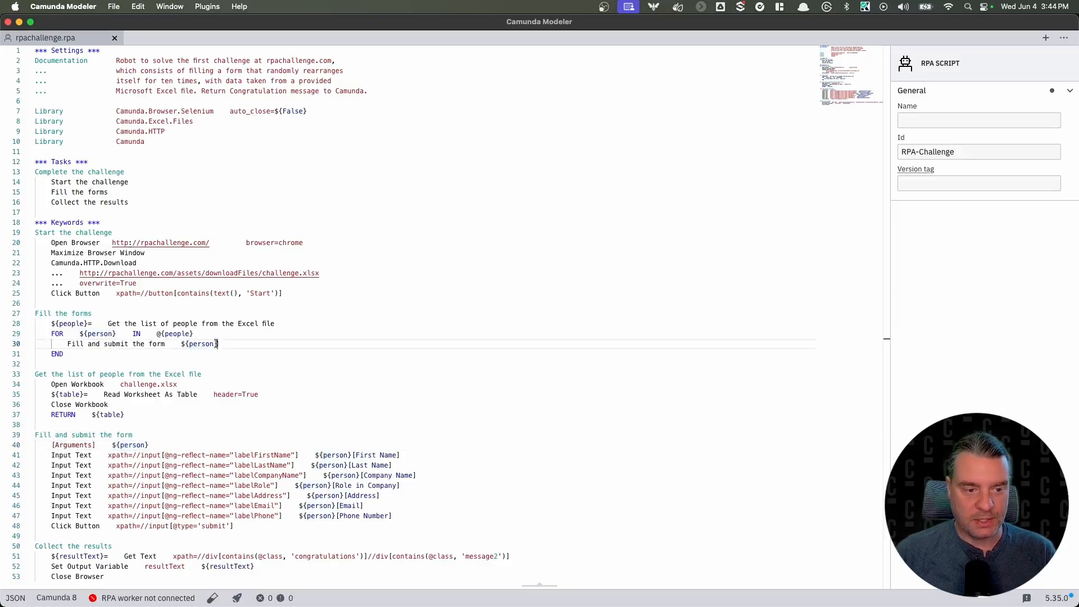
{"action": "left_click", "coordinate": [150, 446]}
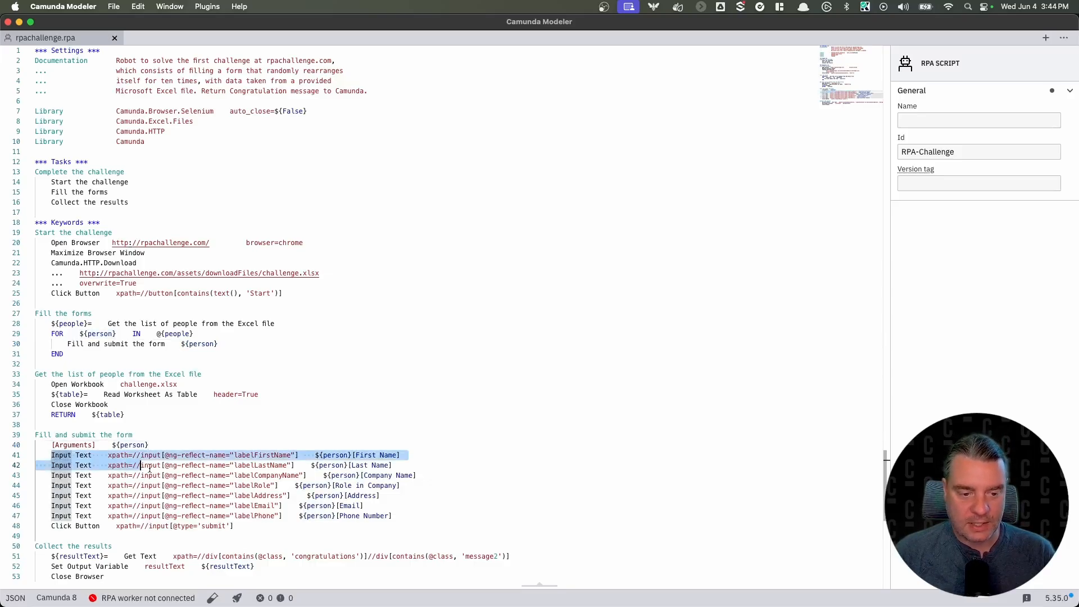
{"action": "left_click", "coordinate": [398, 516]}
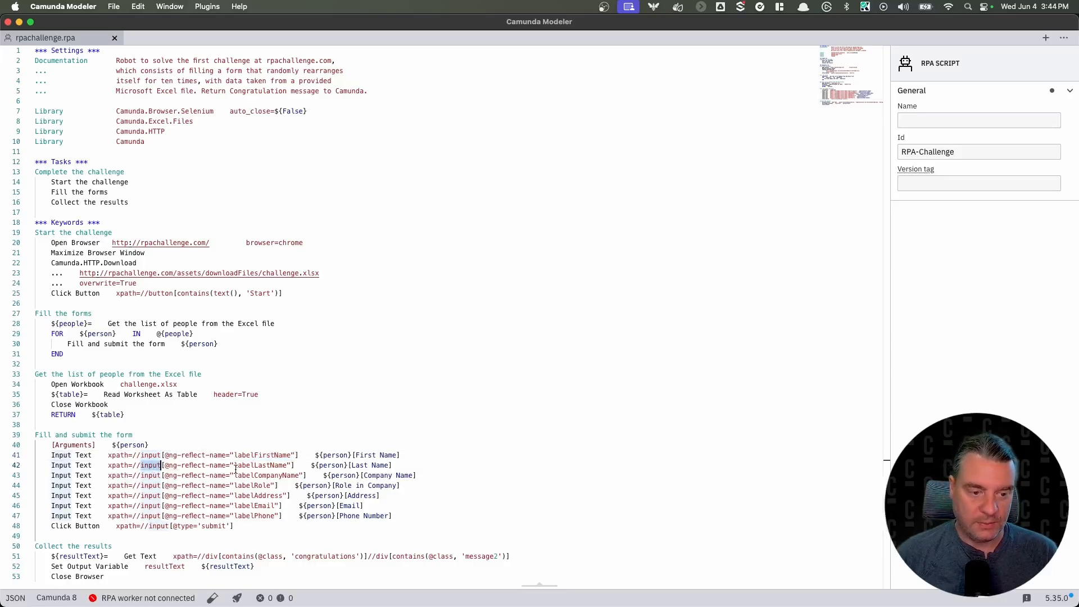
{"action": "double_click", "coordinate": [262, 464]}
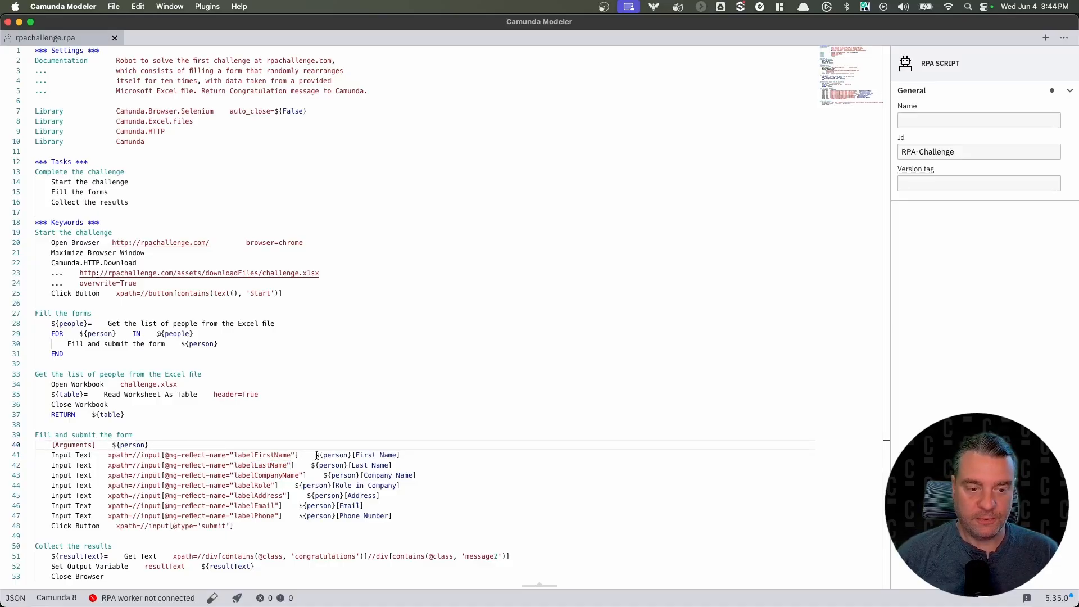
{"action": "double_click", "coordinate": [357, 455]}
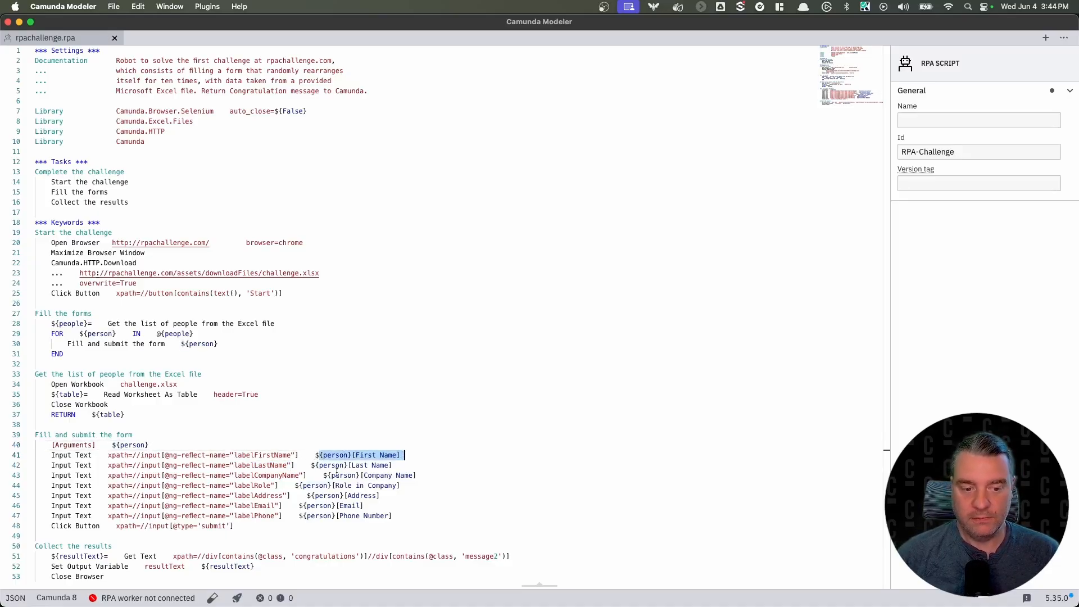
{"action": "left_click", "coordinate": [354, 464]}
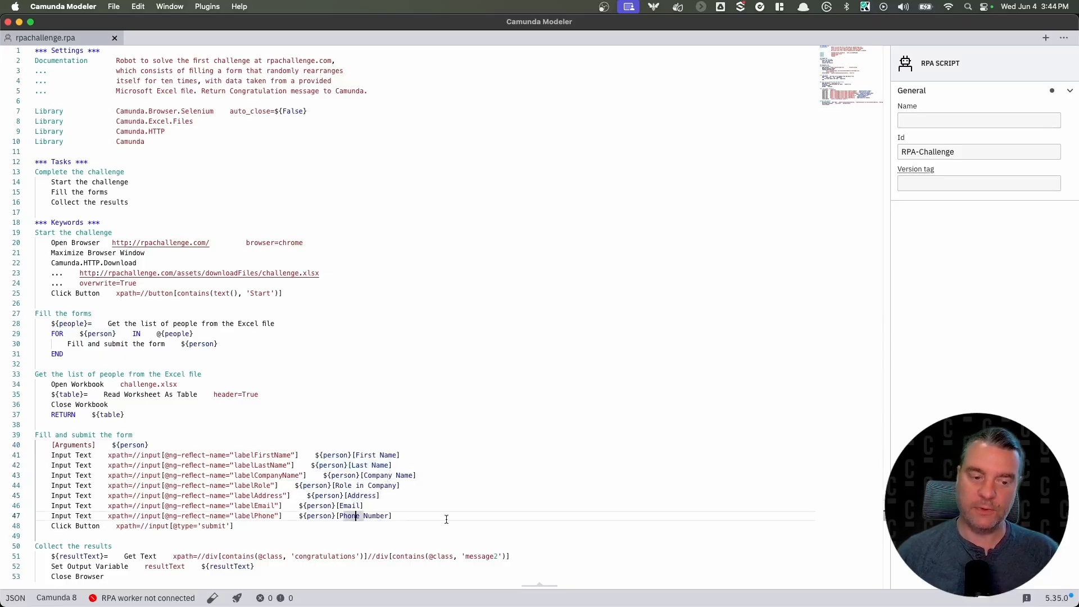
{"action": "mouse_move", "coordinate": [198, 357]}
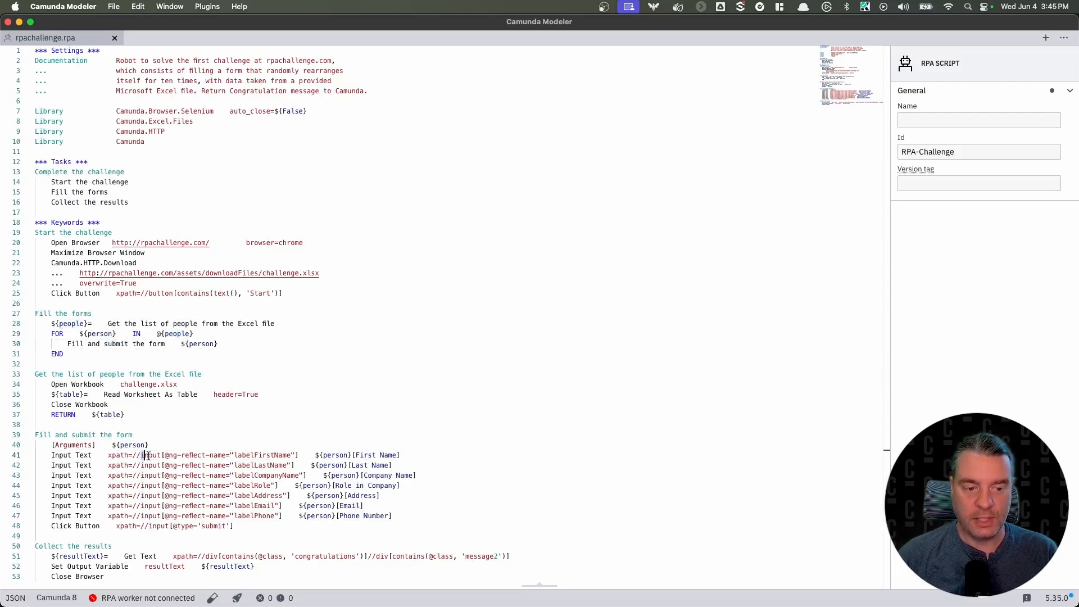
{"action": "left_click_drag", "start_coordinate": [341, 455], "coordinate": [405, 455]}
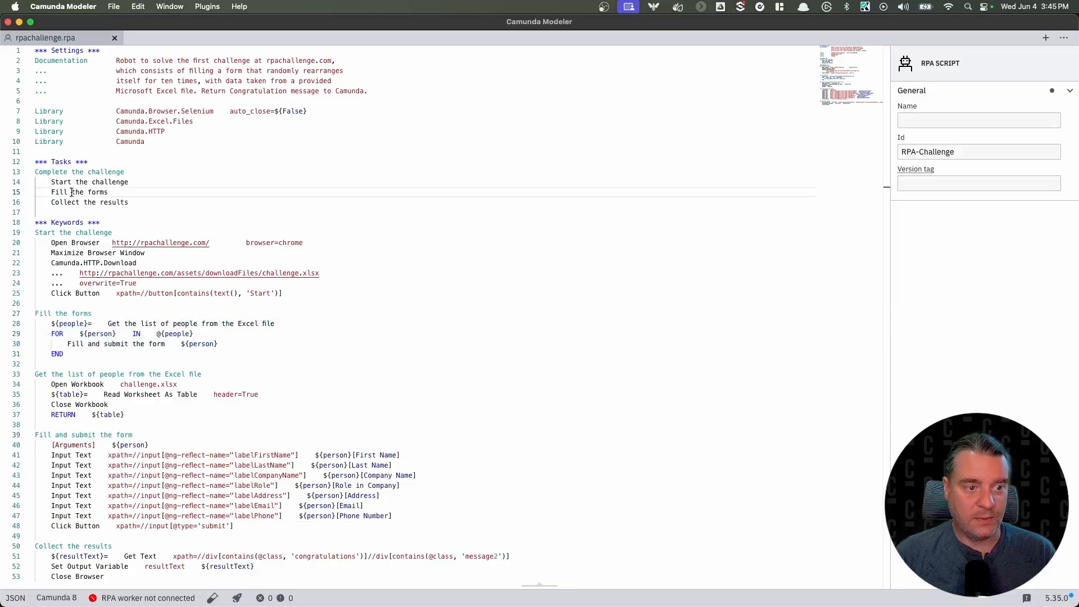
Point out the Fill the forms task, then switch from Camunda Modeler to the Firefox docs window.
{"action": "double_click", "coordinate": [79, 192]}
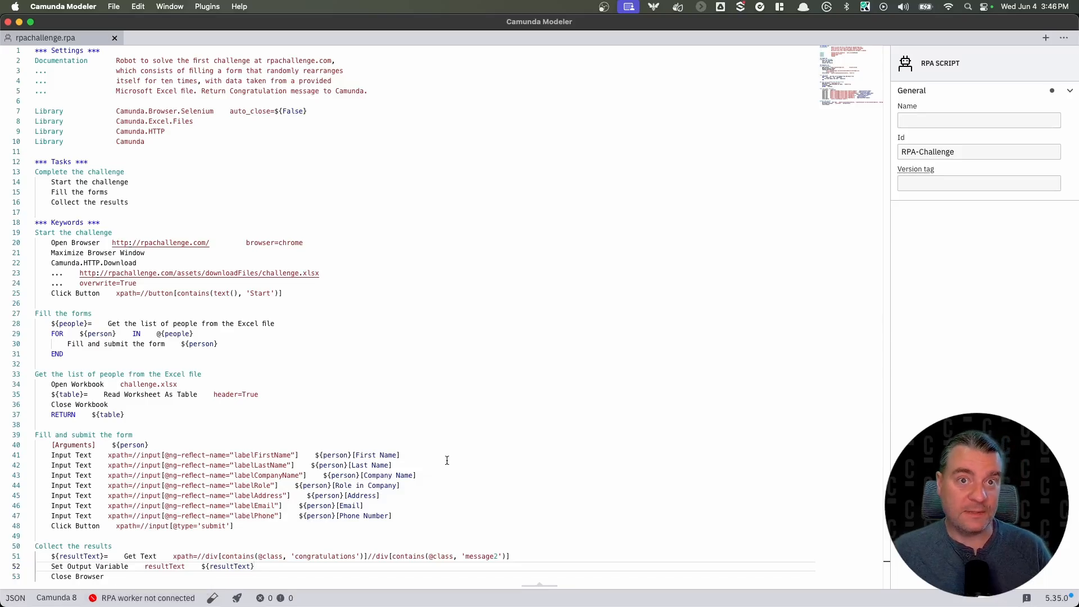
{"action": "key", "text": "cmd+tab"}
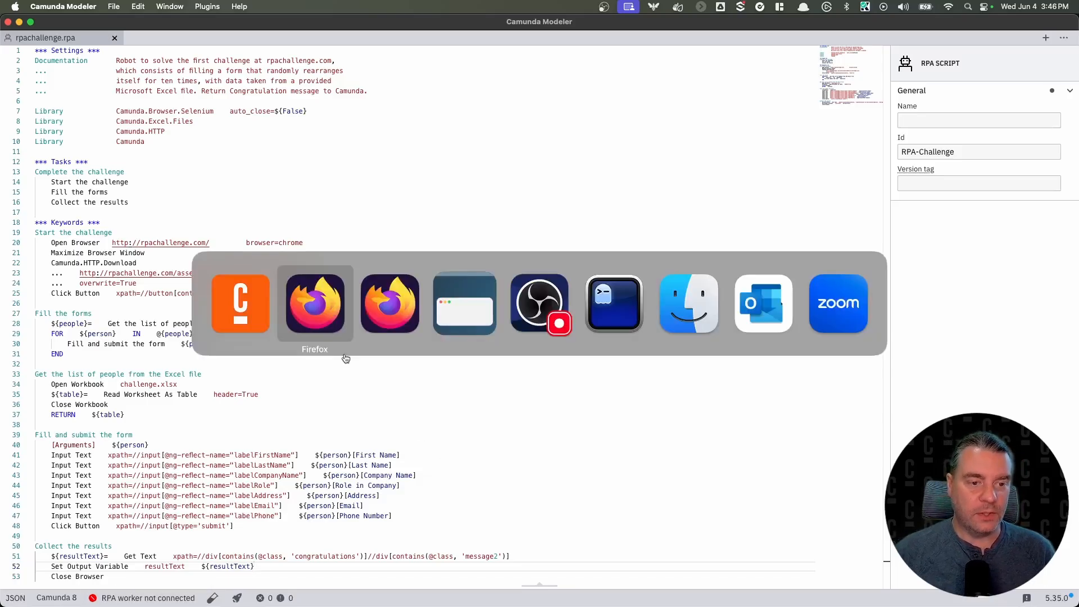
{"action": "left_click", "coordinate": [315, 303]}
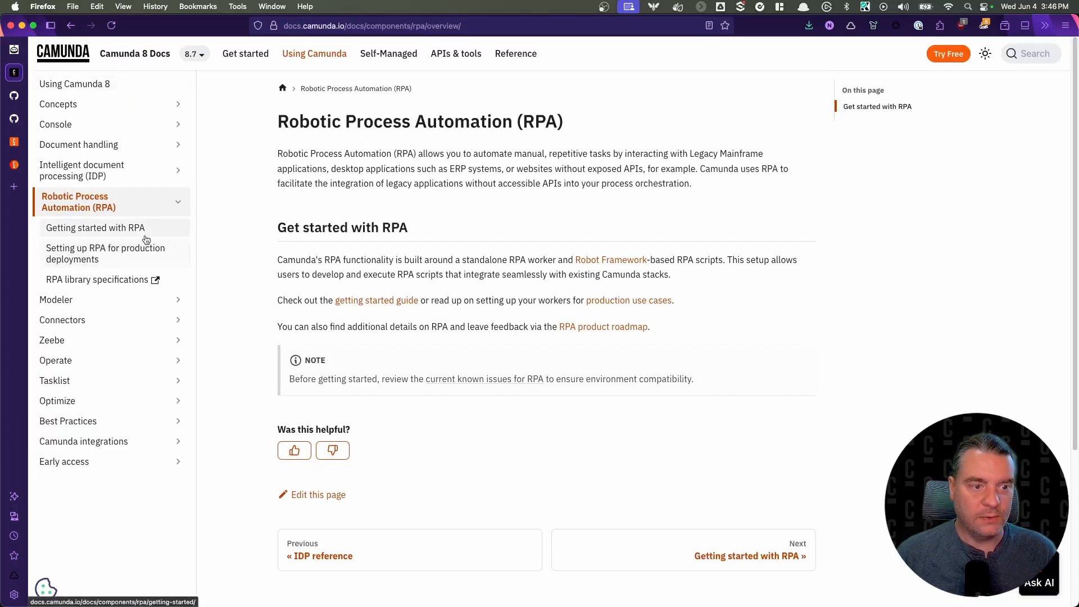
Bring up the Getting started with RPA page from the Camunda 8 Docs sidebar.
{"action": "left_click", "coordinate": [94, 227]}
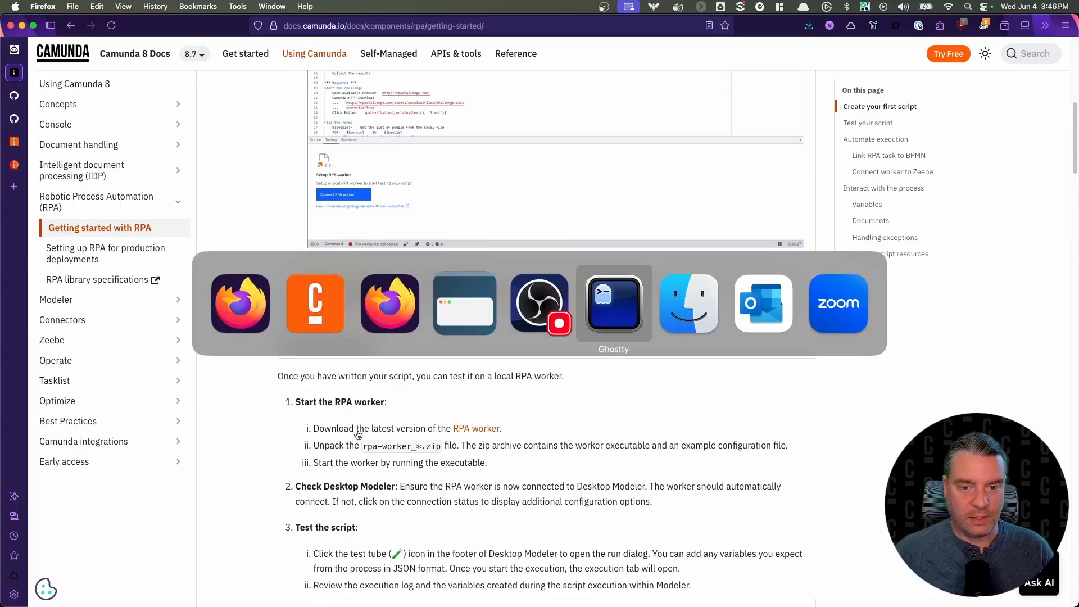
In Ghostty, list the RPA_Challenge folder with ll and view application.properties.bak in vim.
{"action": "left_click", "coordinate": [613, 303]}
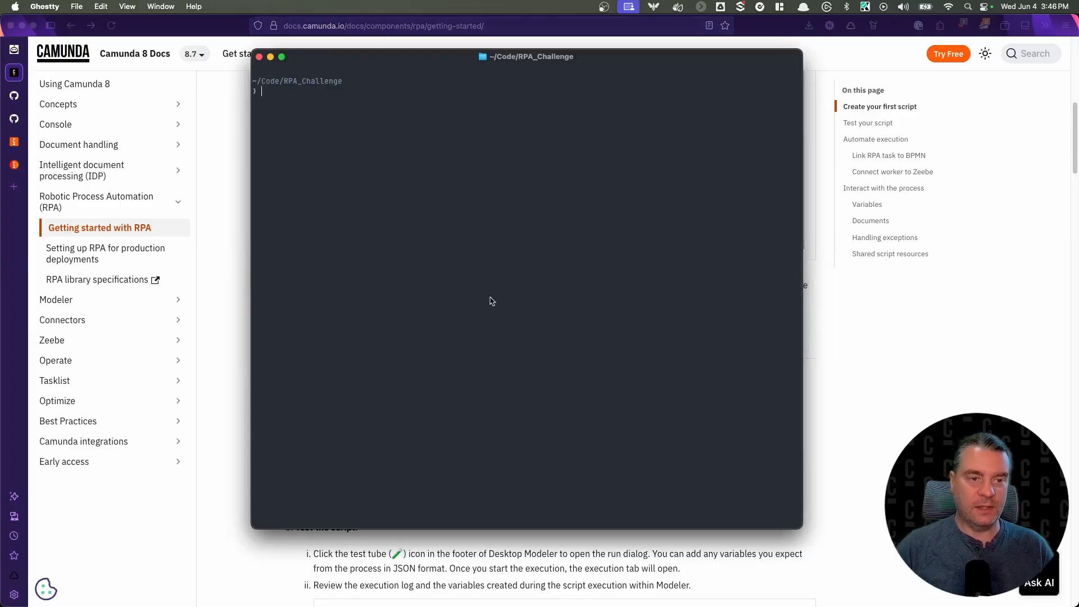
{"action": "type", "text": "ll"}
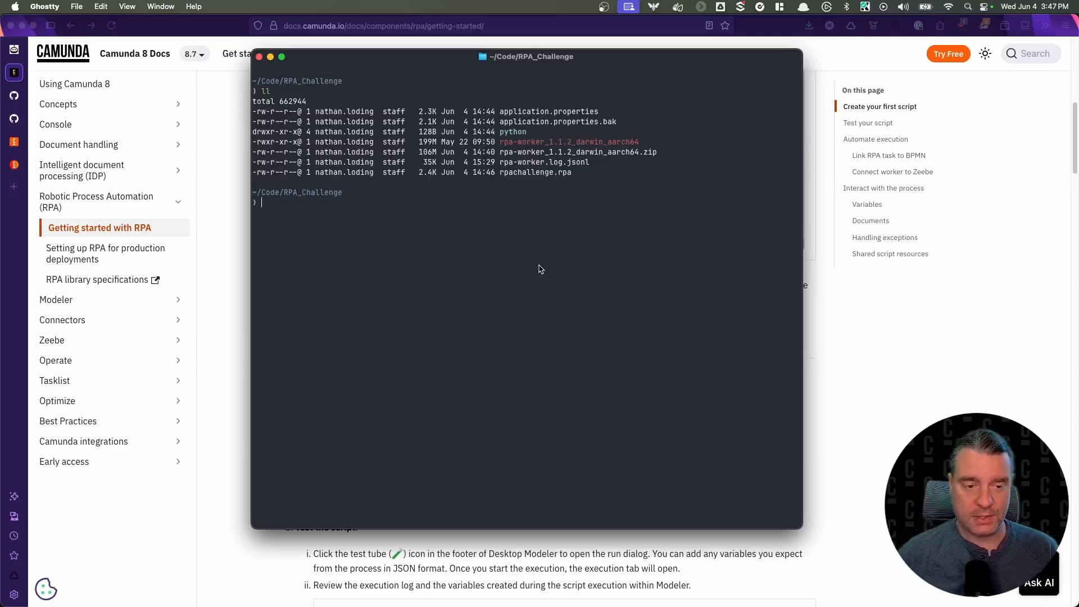
{"action": "mouse_move", "coordinate": [523, 120]}
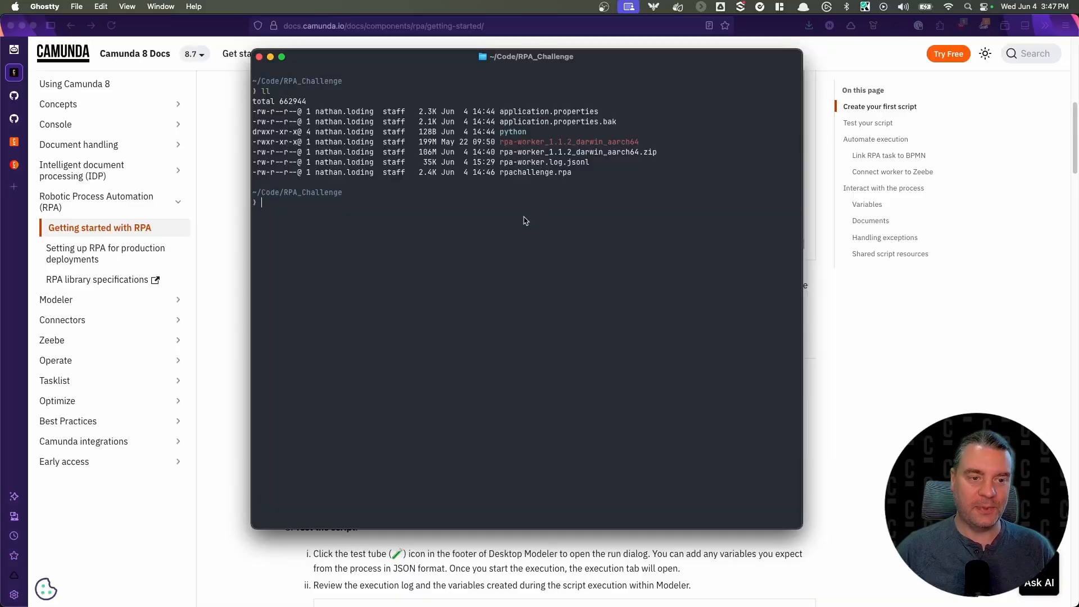
{"action": "type", "text": "vim application.properties.bak"}
{"action": "type", "text": "./rpa-worker_1.1.2_darwin_aarch64"}
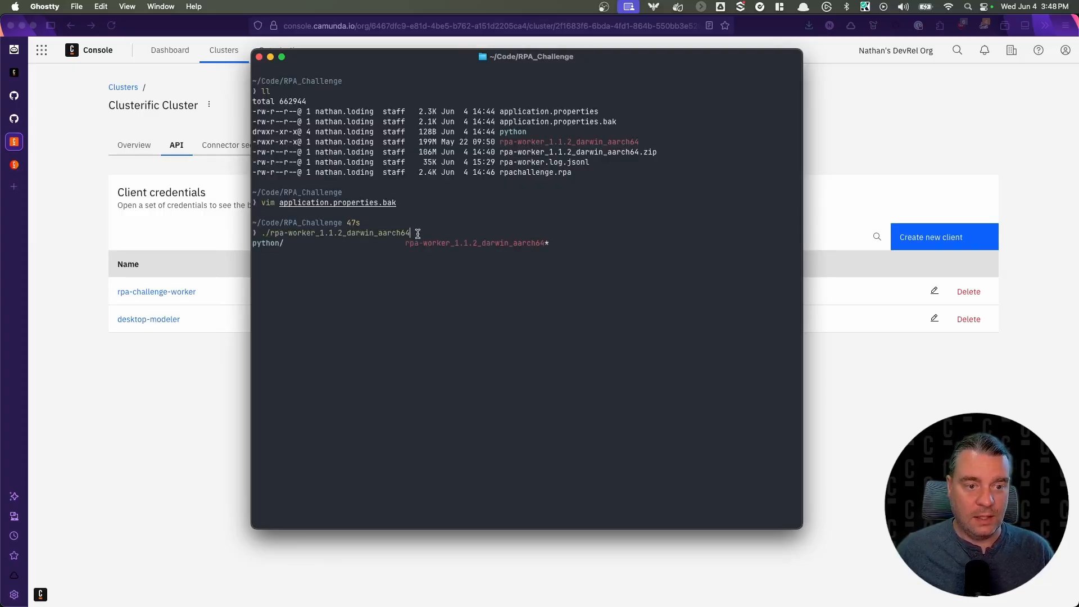
Launch the rpa-worker executable so Camunda Modeler reports the RPA worker as connected.
{"action": "key", "text": "enter"}
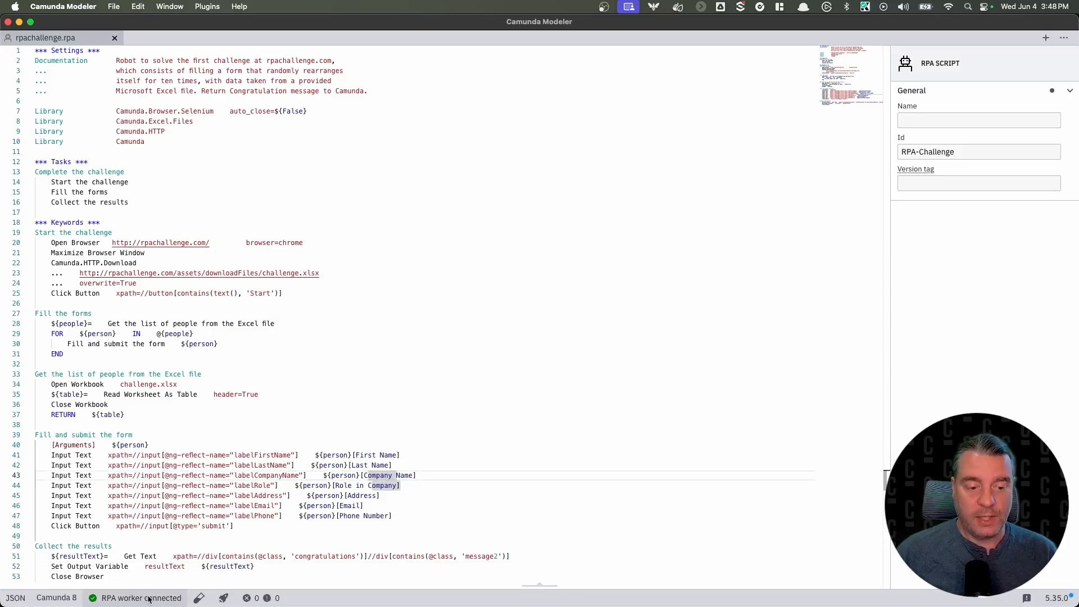
Deploy the rpachallenge.rpa script from the status bar, then switch to Firefox.
{"action": "left_click", "coordinate": [223, 597]}
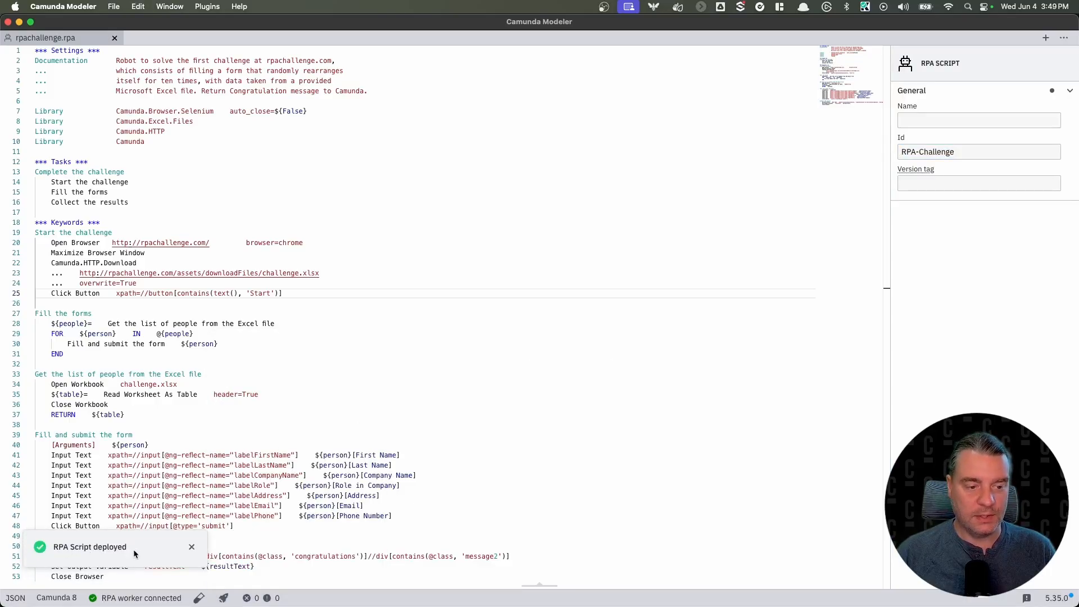
{"action": "key", "text": "Cmd+Tab"}
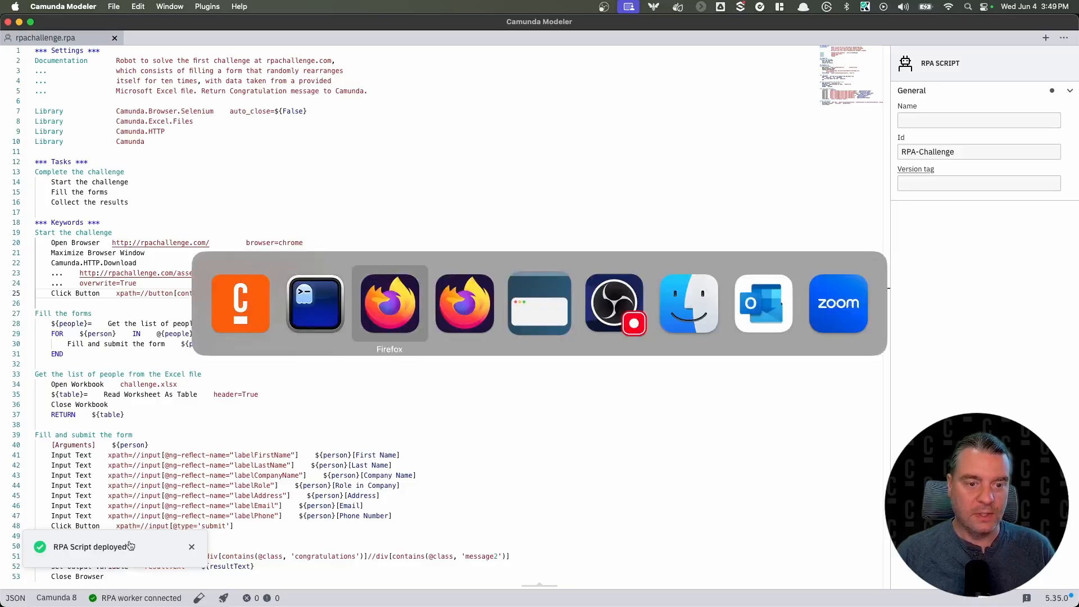
Open the RPA Challenge BPMN diagram from the RPA Challenge project in web Modeler.
{"action": "left_click", "coordinate": [388, 303]}
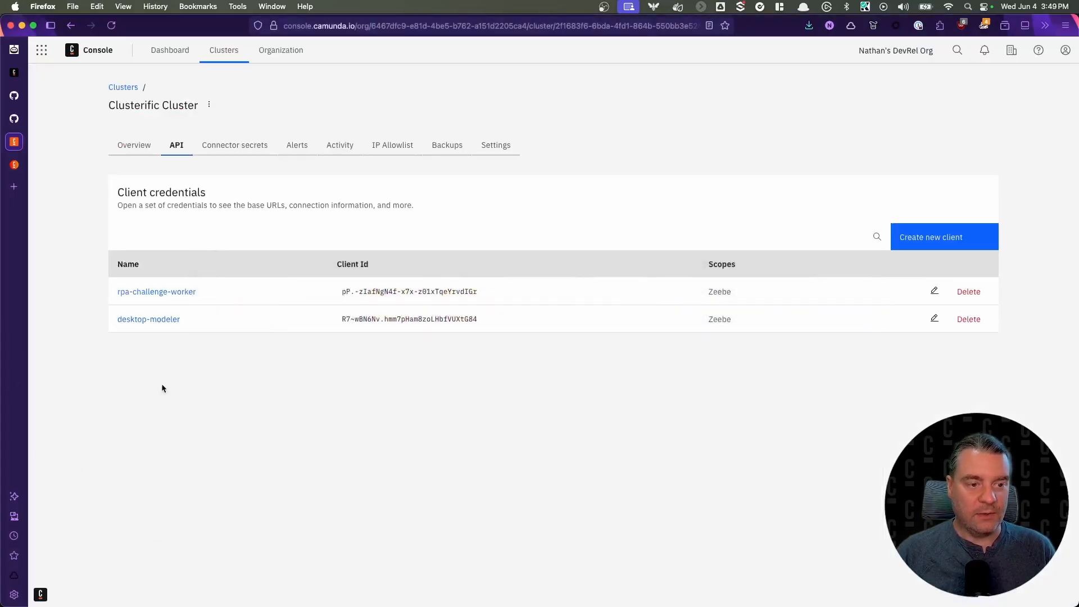
{"action": "mouse_move", "coordinate": [79, 117]}
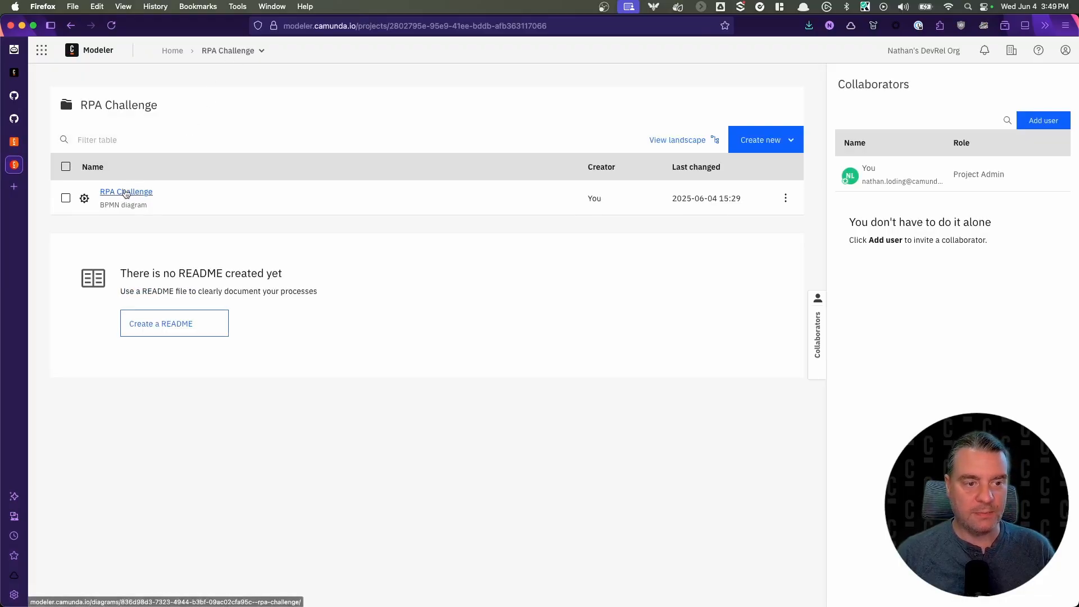
{"action": "left_click", "coordinate": [126, 191]}
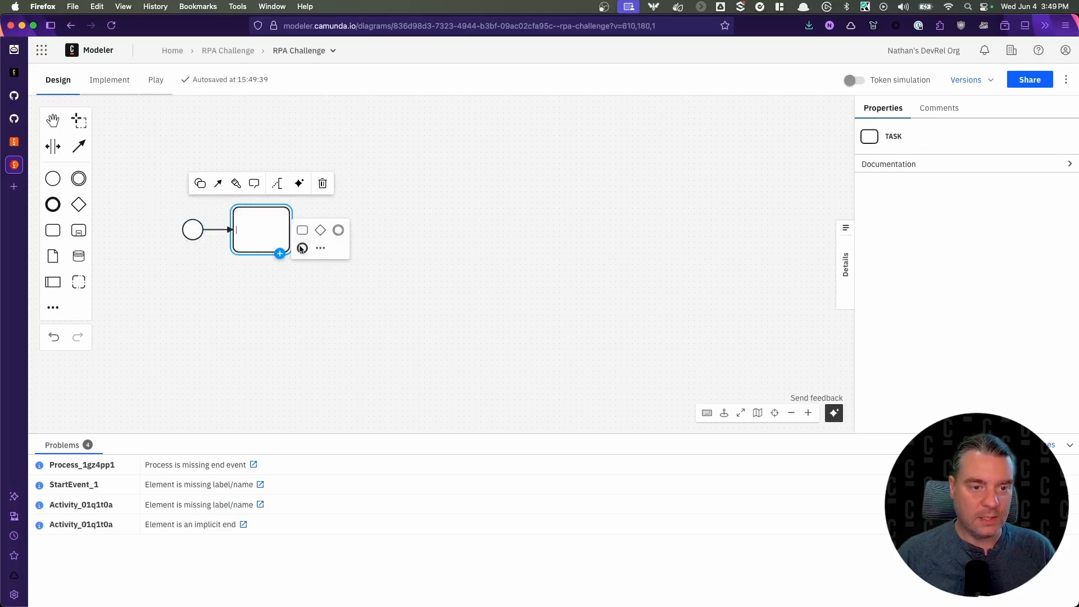
Change the plain task's element type to RPA Connector via the 'rpa' search.
{"action": "left_click", "coordinate": [200, 183]}
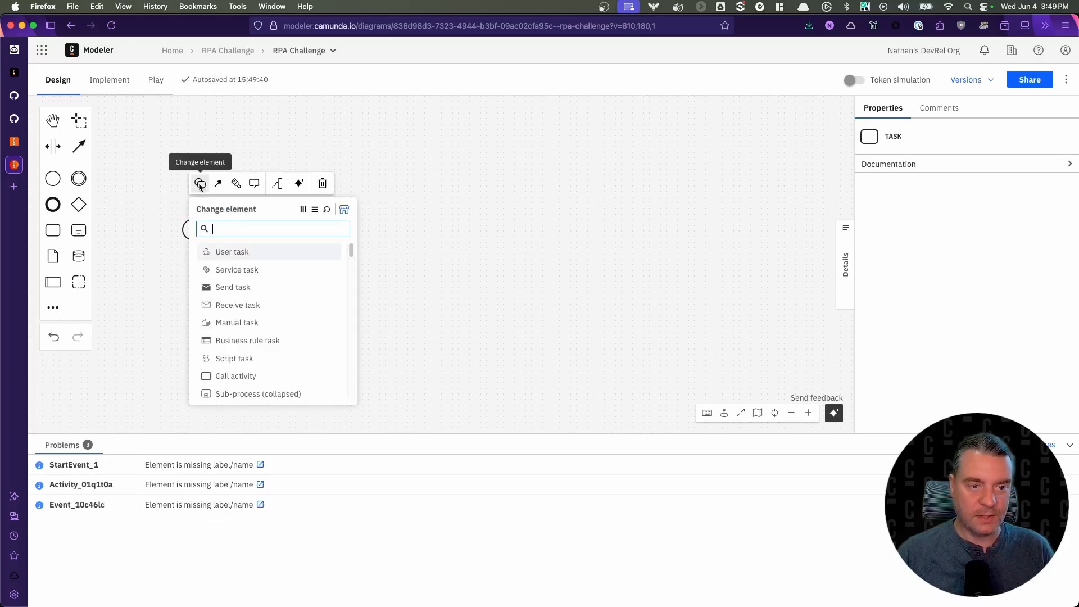
{"action": "type", "text": "rpa"}
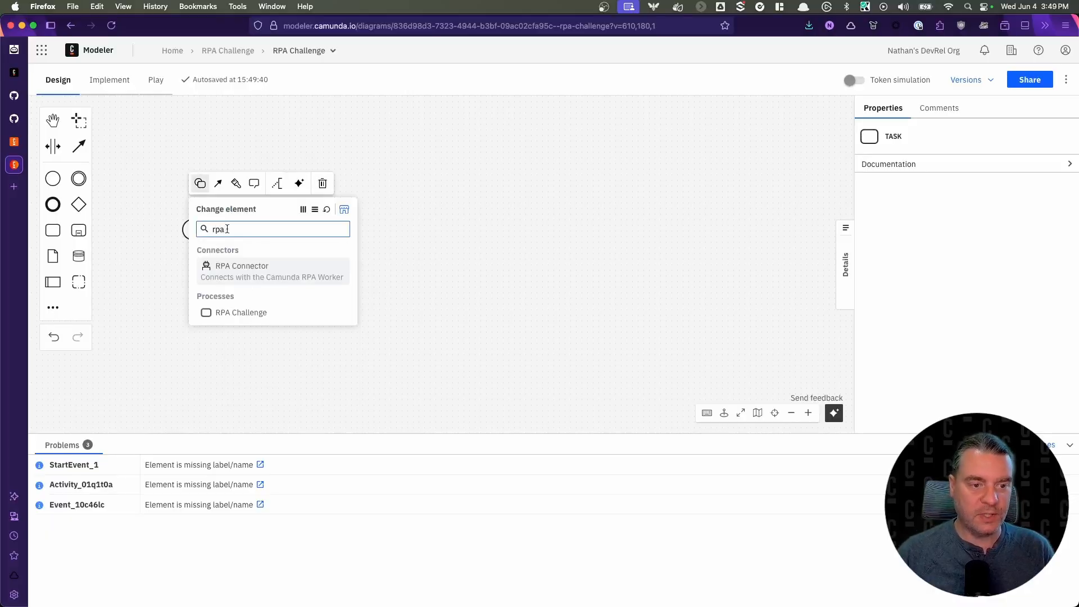
{"action": "left_click", "coordinate": [242, 271]}
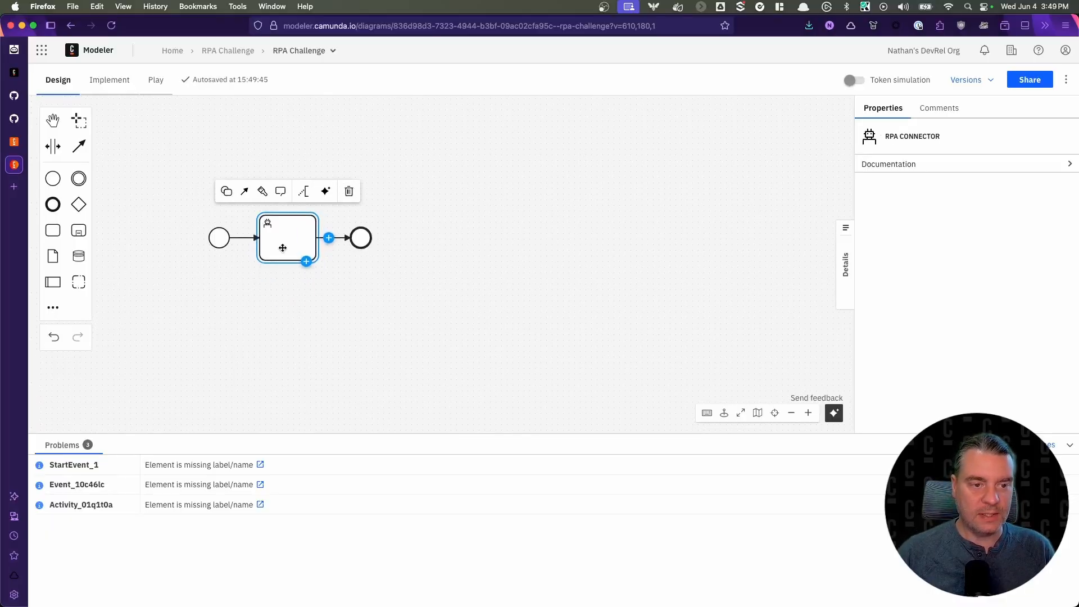
{"action": "left_click", "coordinate": [226, 191]}
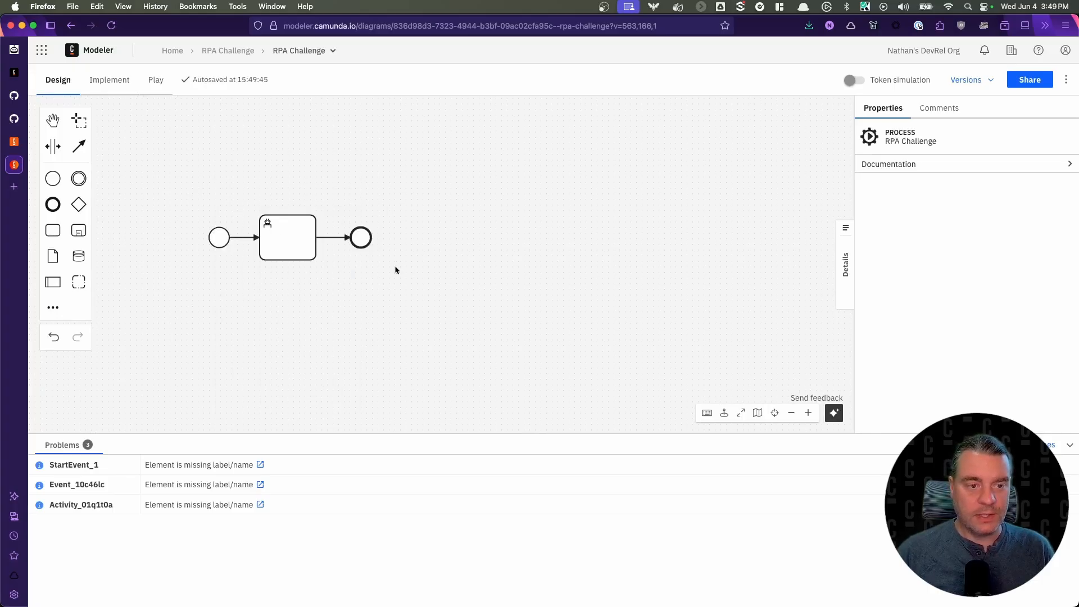
Reapply the RPA Connector type and name the task 'RPA Challenge'.
{"action": "left_click", "coordinate": [287, 237]}
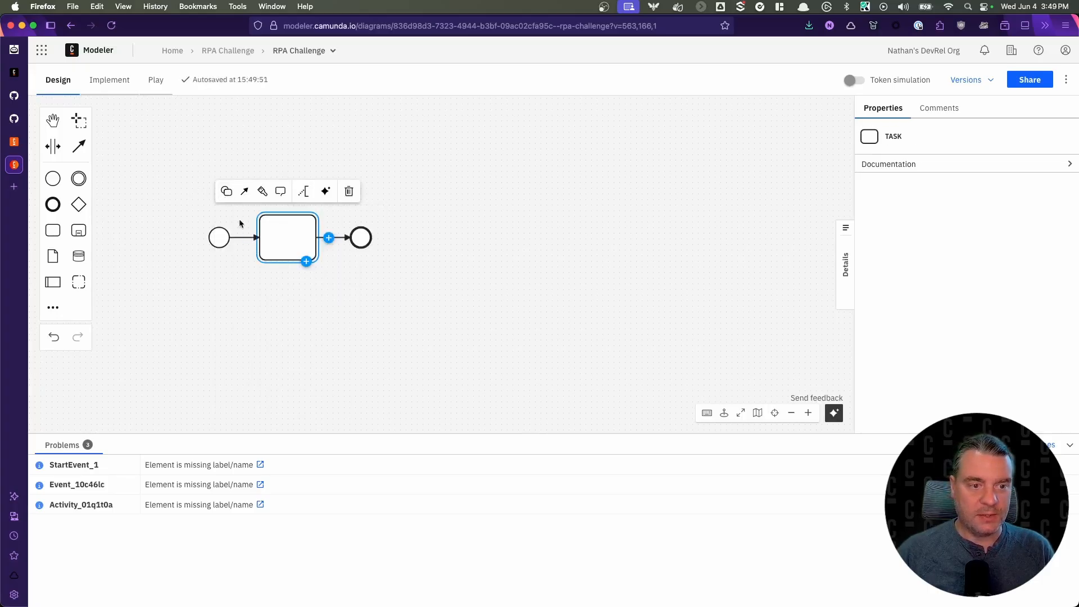
{"action": "type", "text": "rpa"}
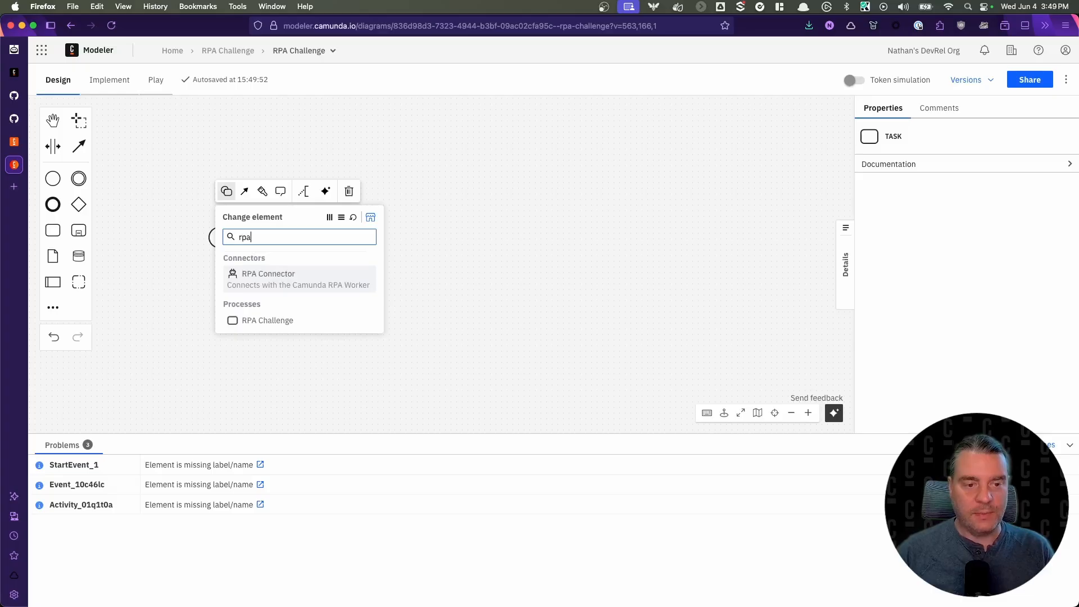
{"action": "mouse_move", "coordinate": [269, 282]}
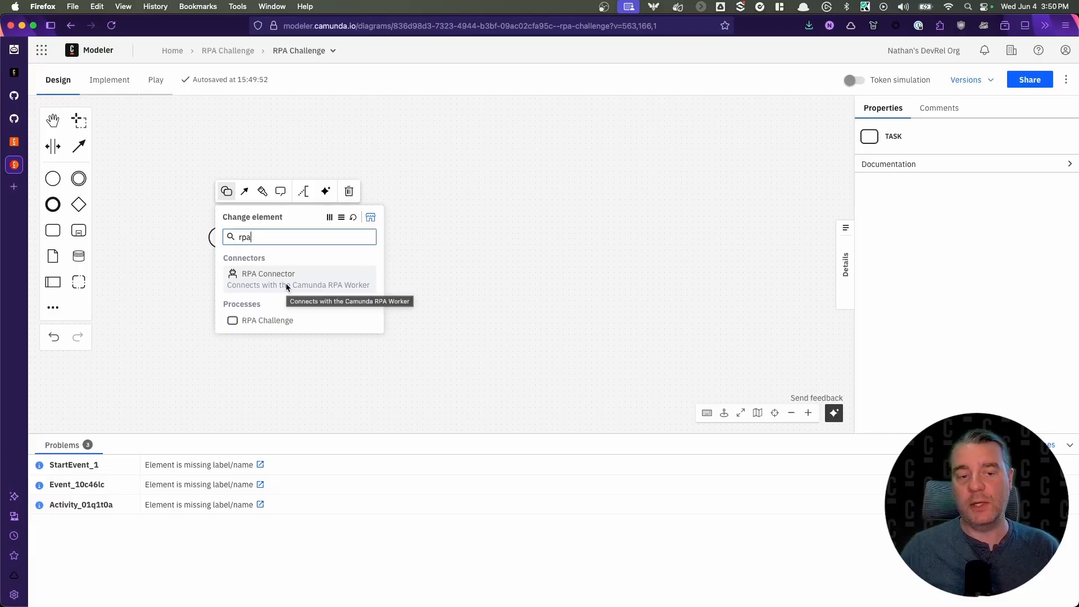
{"action": "left_click", "coordinate": [267, 273]}
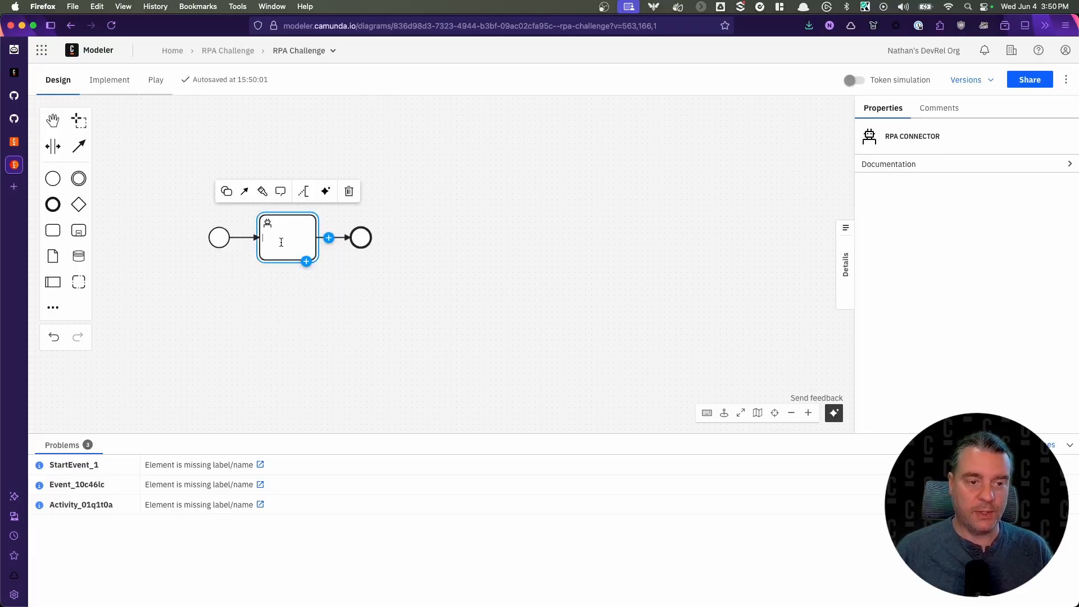
{"action": "type", "text": "RPA Challenge"}
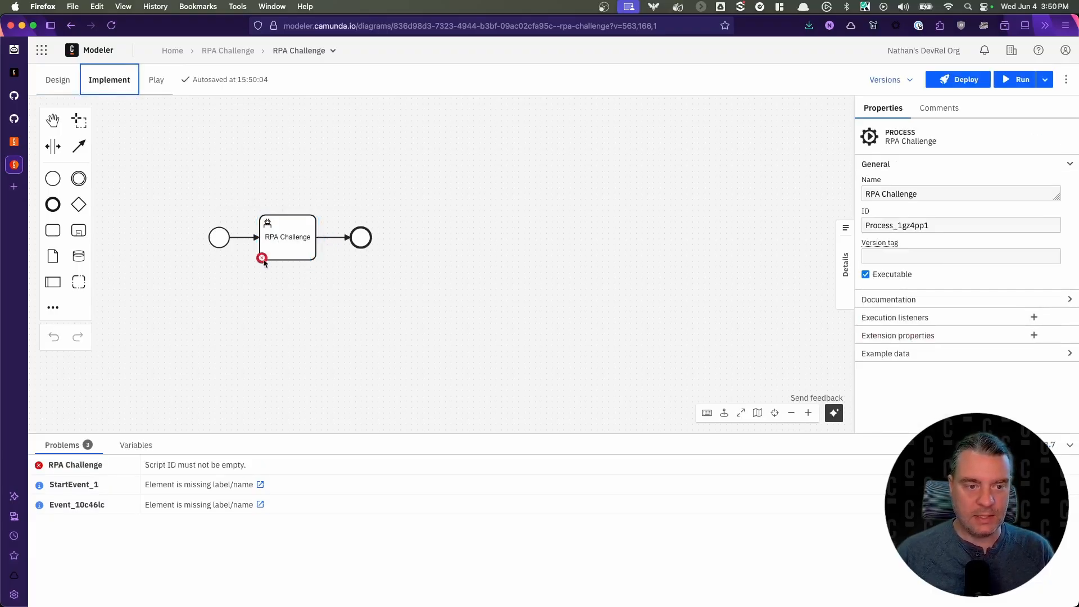
Set the RPA Connector's Script ID to 'RPA-Challenge' and start deploying the diagram.
{"action": "left_click", "coordinate": [286, 237]}
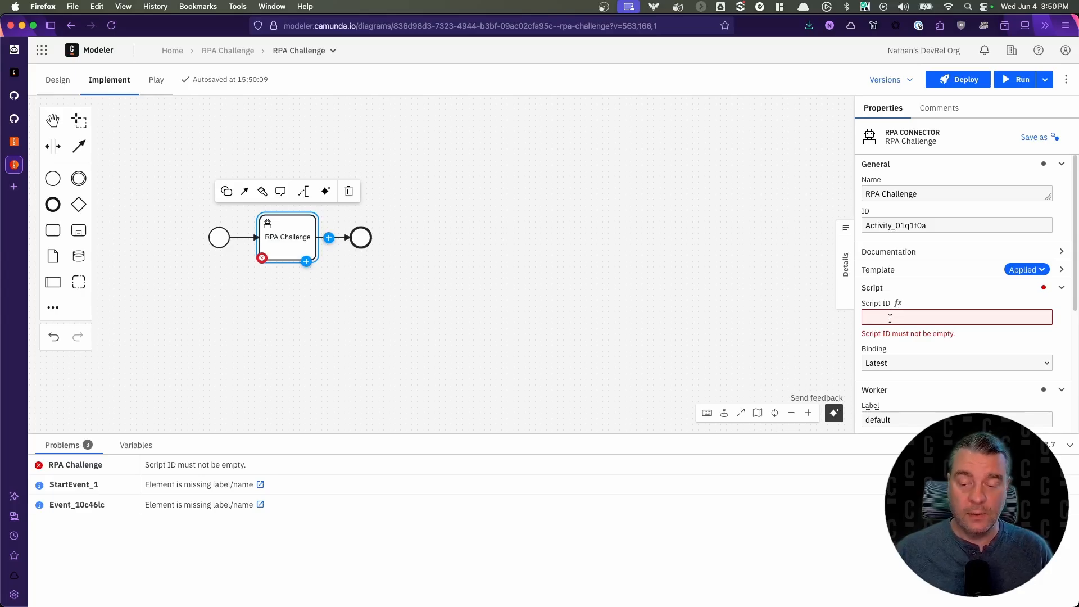
{"action": "type", "text": "RPA-Challenge"}
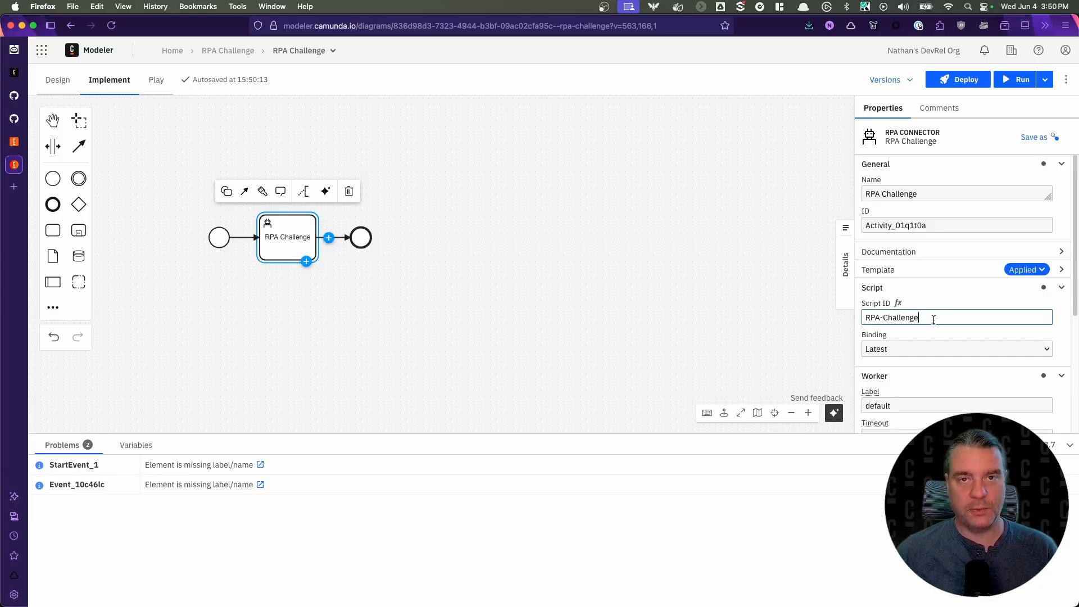
{"action": "left_click", "coordinate": [957, 78]}
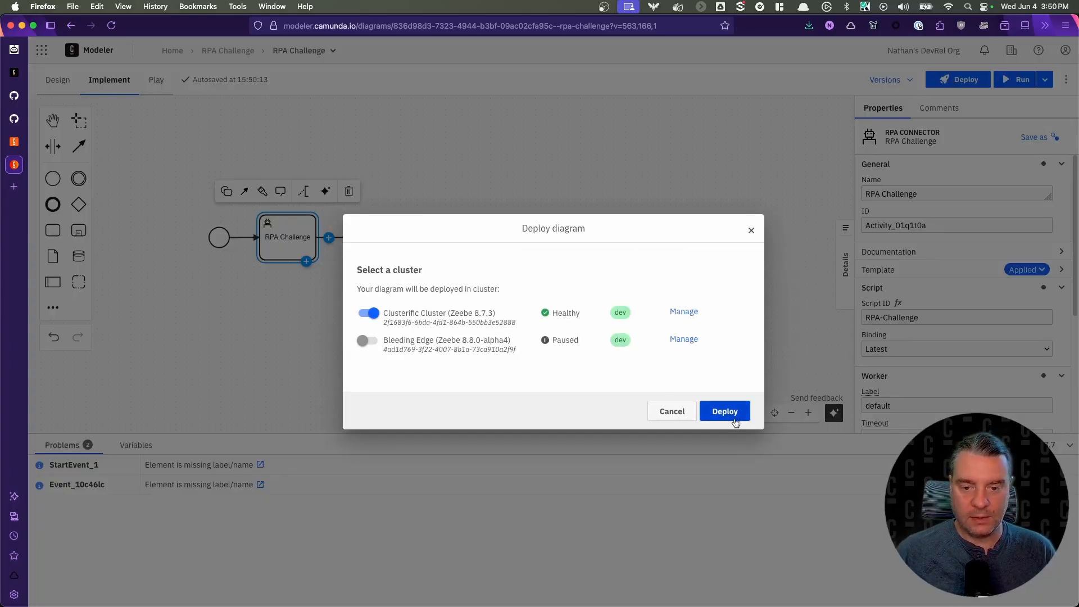
Deploy to Clusterific Cluster and run a process instance without variables.
{"action": "left_click", "coordinate": [724, 411]}
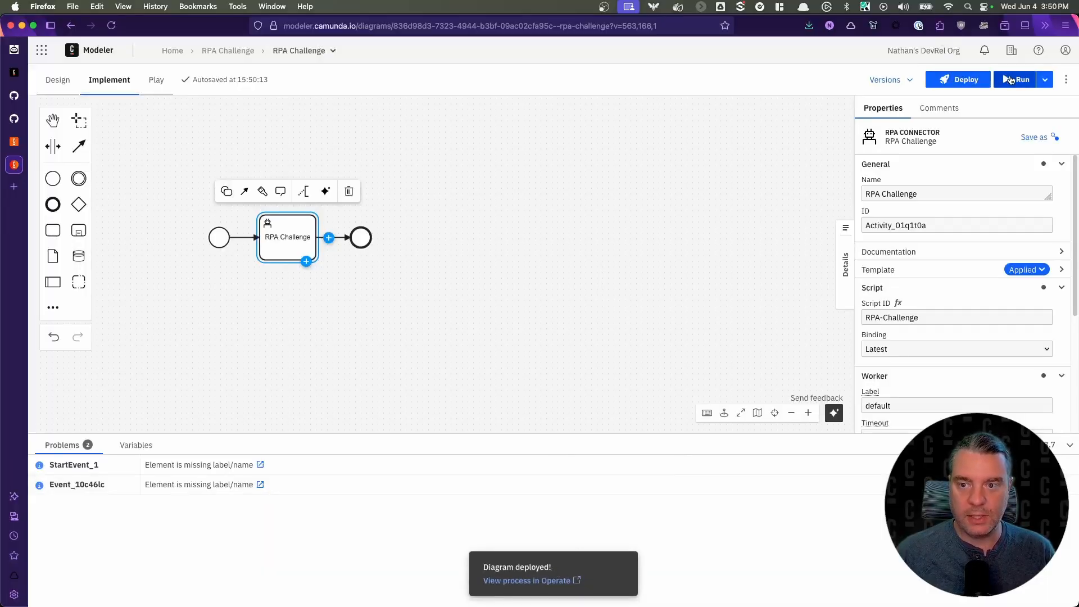
{"action": "left_click", "coordinate": [1020, 79]}
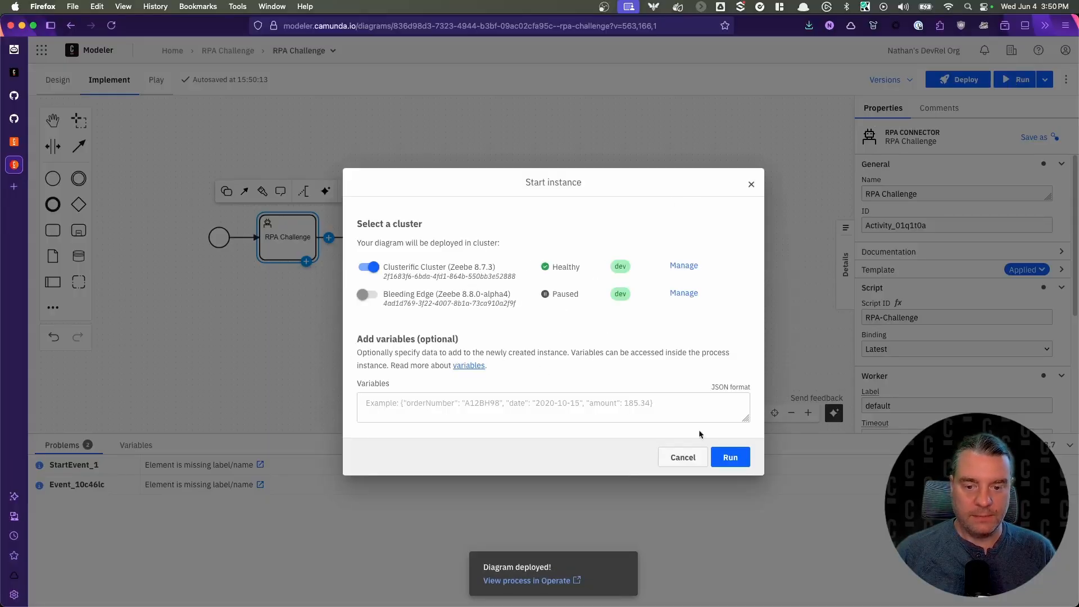
{"action": "left_click", "coordinate": [730, 458]}
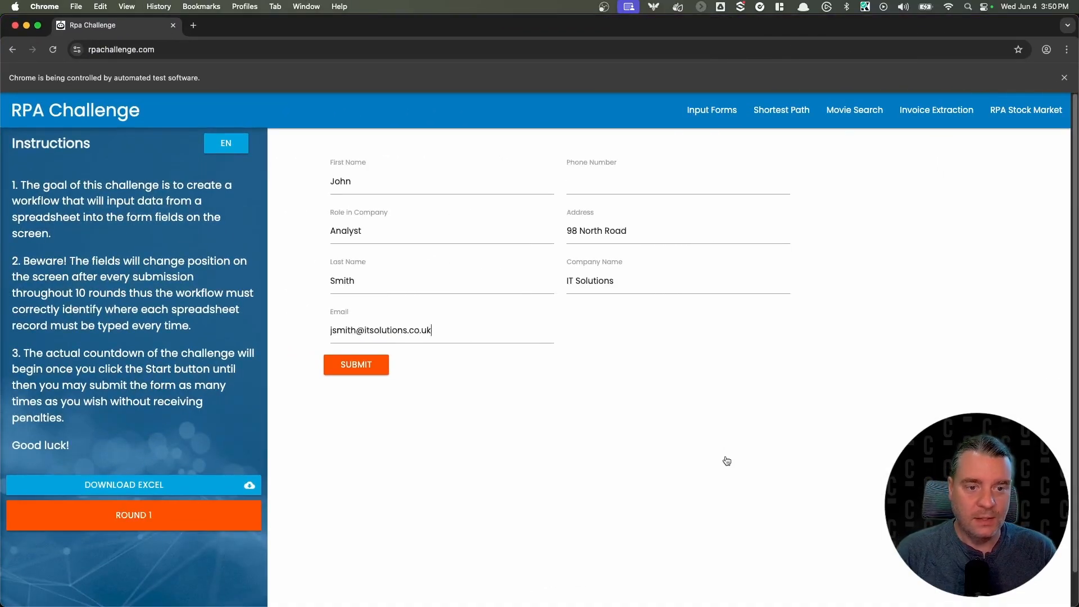
Watch the robot fill the rpachallenge.com forms in automated Chrome, then return to the web Modeler.
{"action": "left_click", "coordinate": [356, 364]}
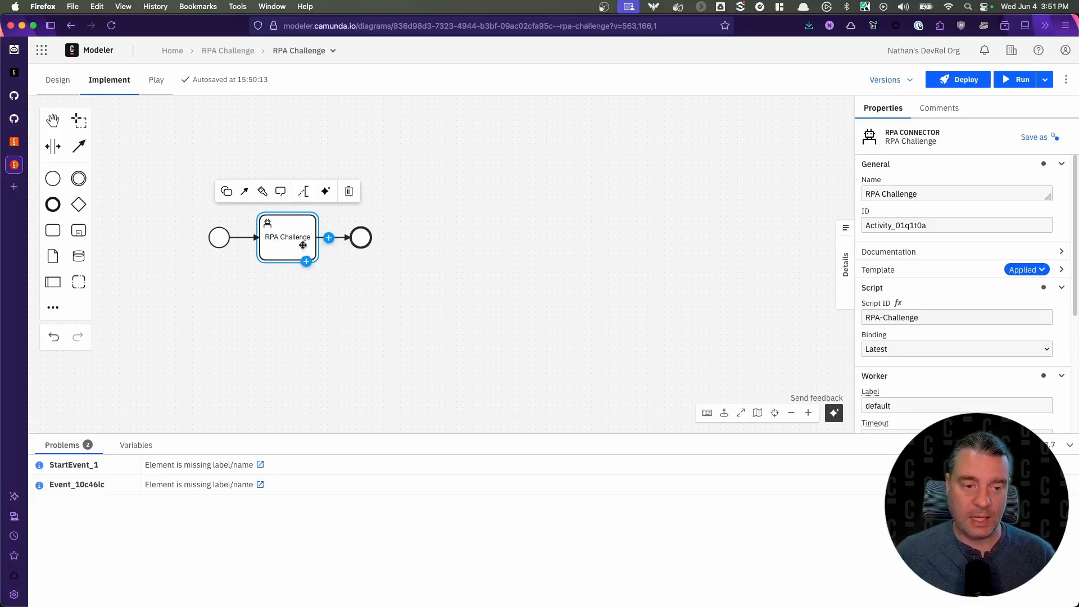
Deselect the RPA Connector task so the RPA Challenge process properties show.
{"action": "left_click", "coordinate": [593, 244]}
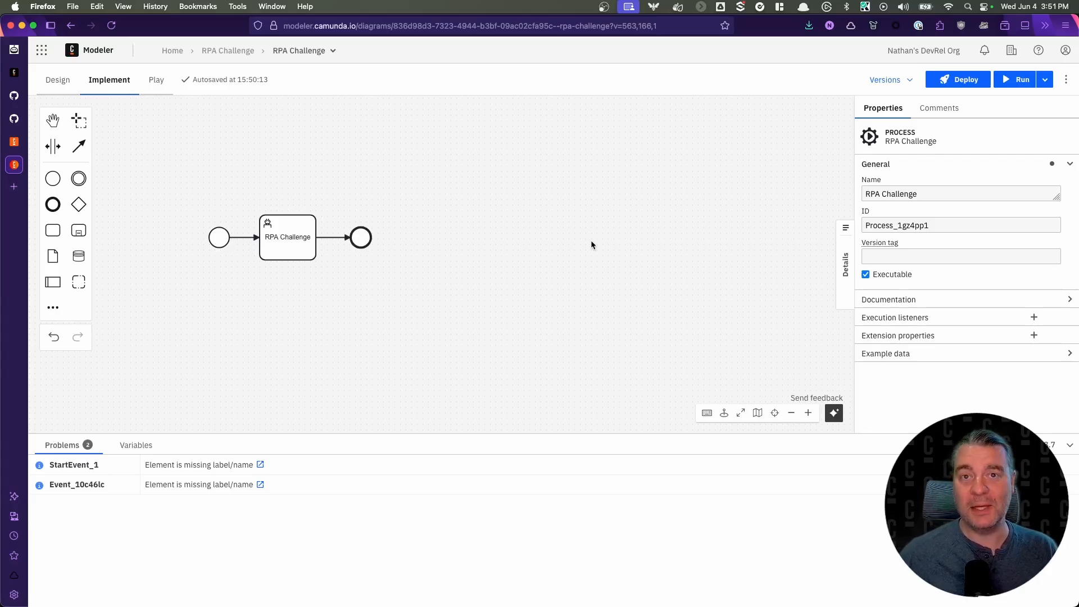
{"action": "mouse_move", "coordinate": [568, 239]}
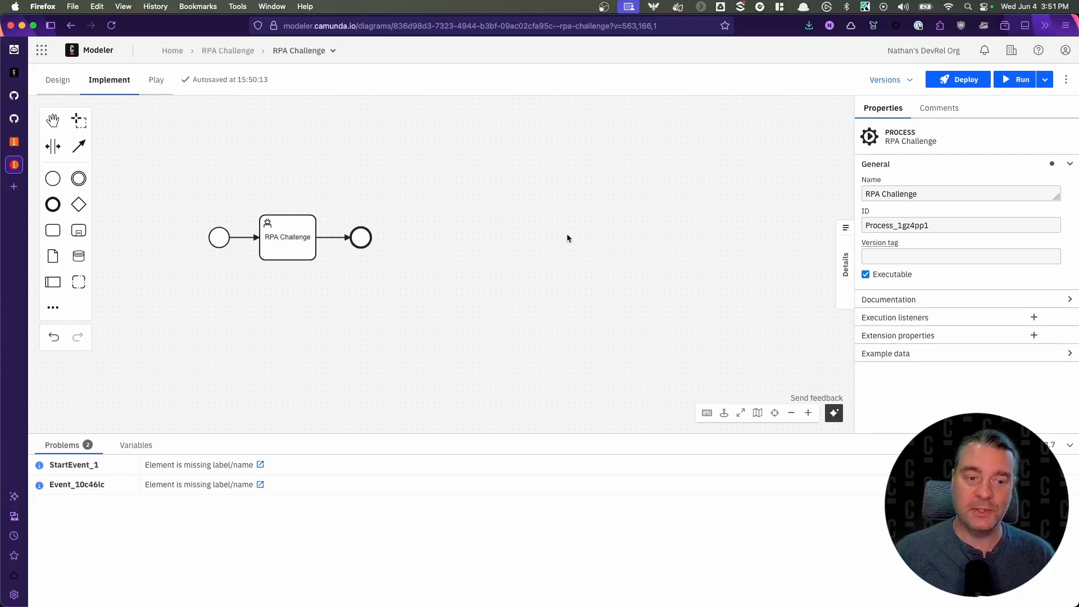
{"action": "mouse_move", "coordinate": [541, 237]}
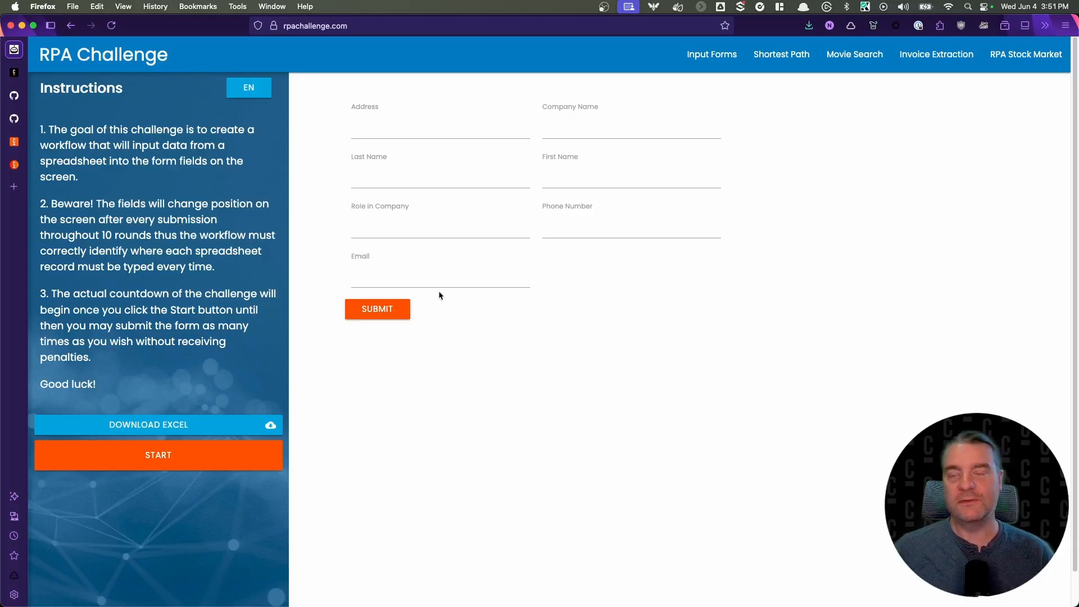
{"action": "mouse_move", "coordinate": [728, 413]}
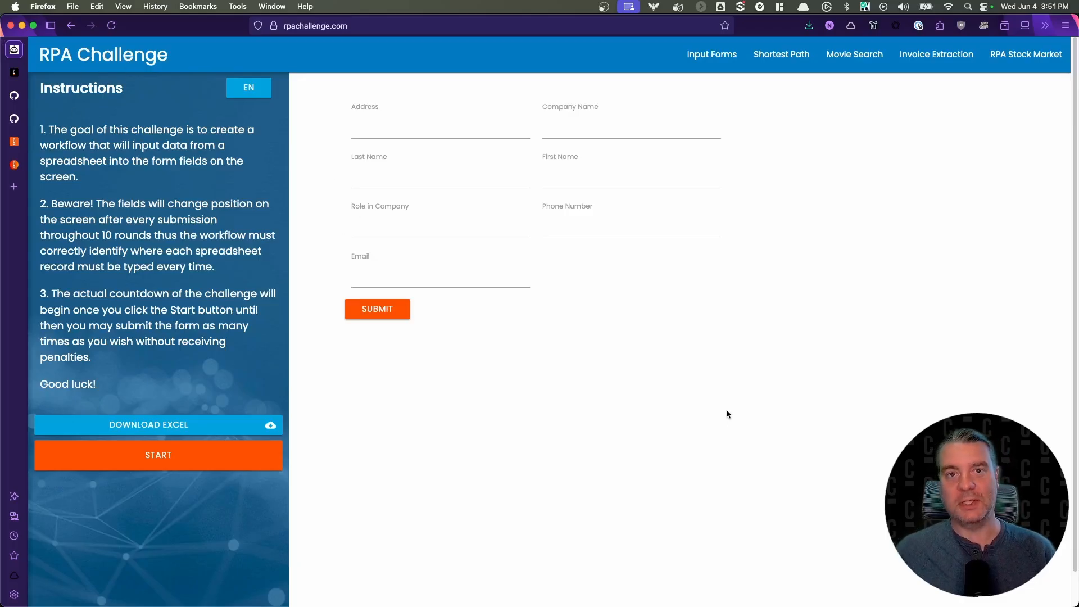